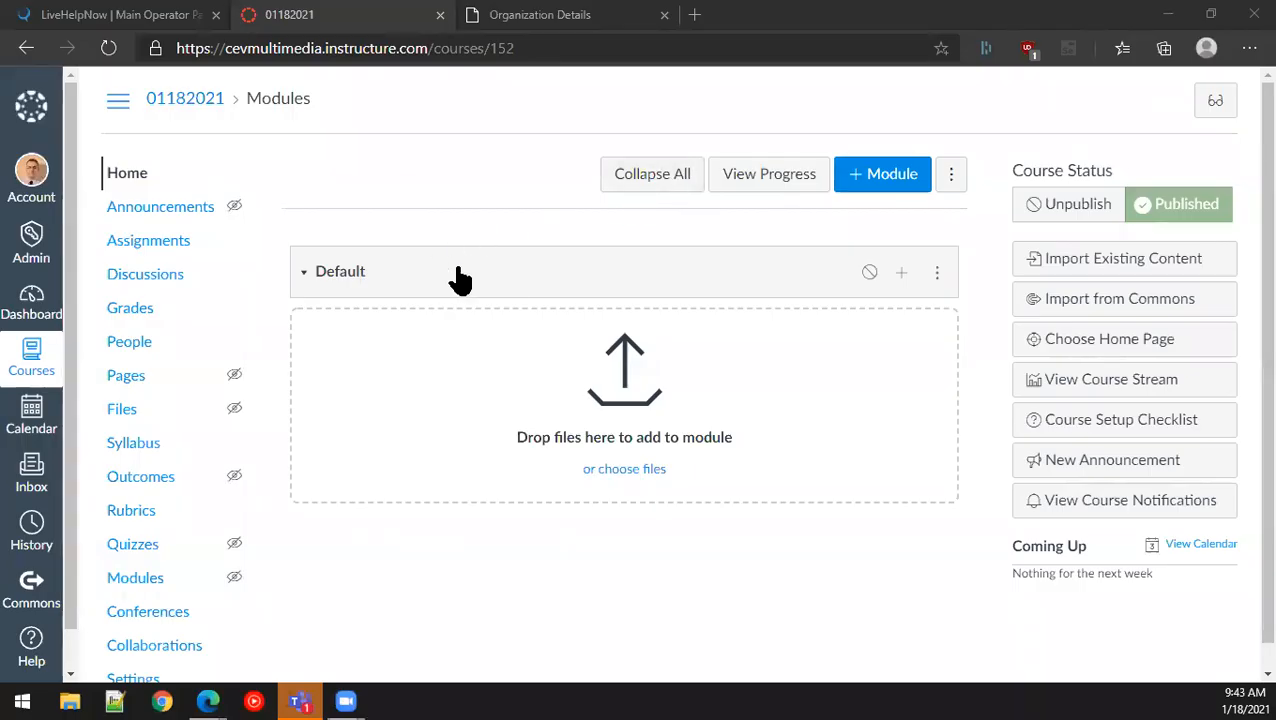
pyautogui.moveTo(445, 303)
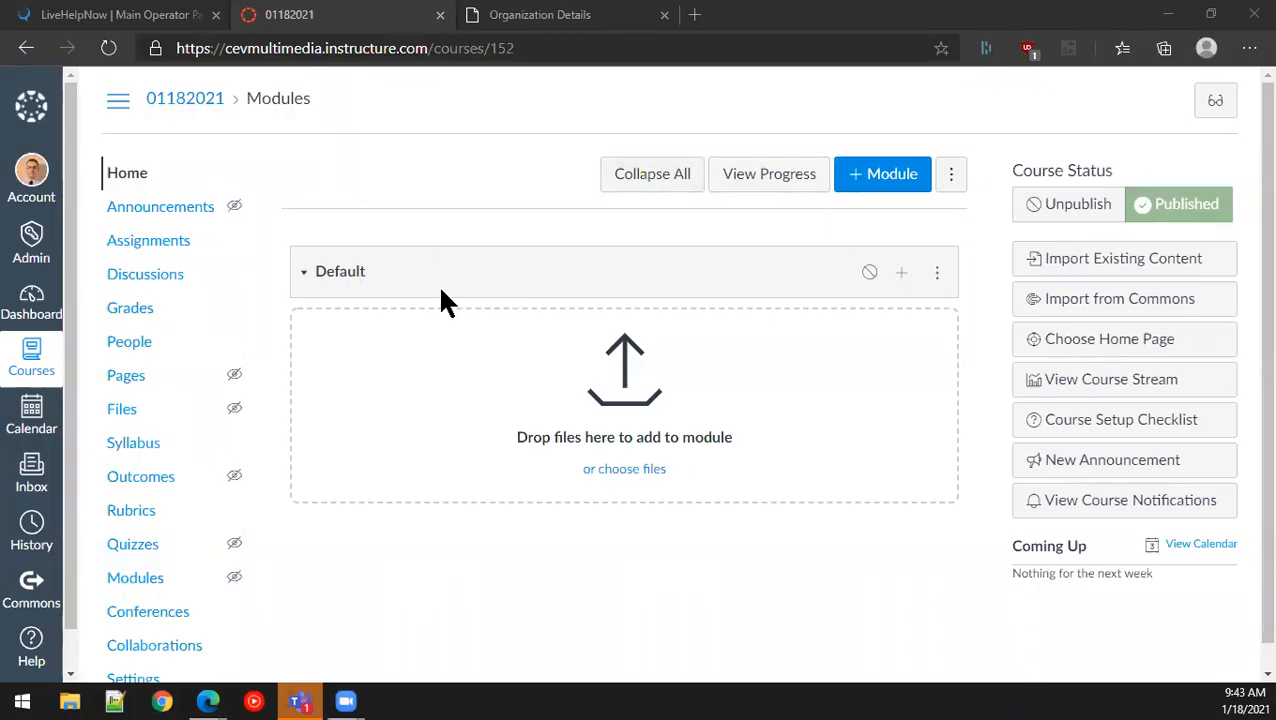
pyautogui.moveTo(483, 282)
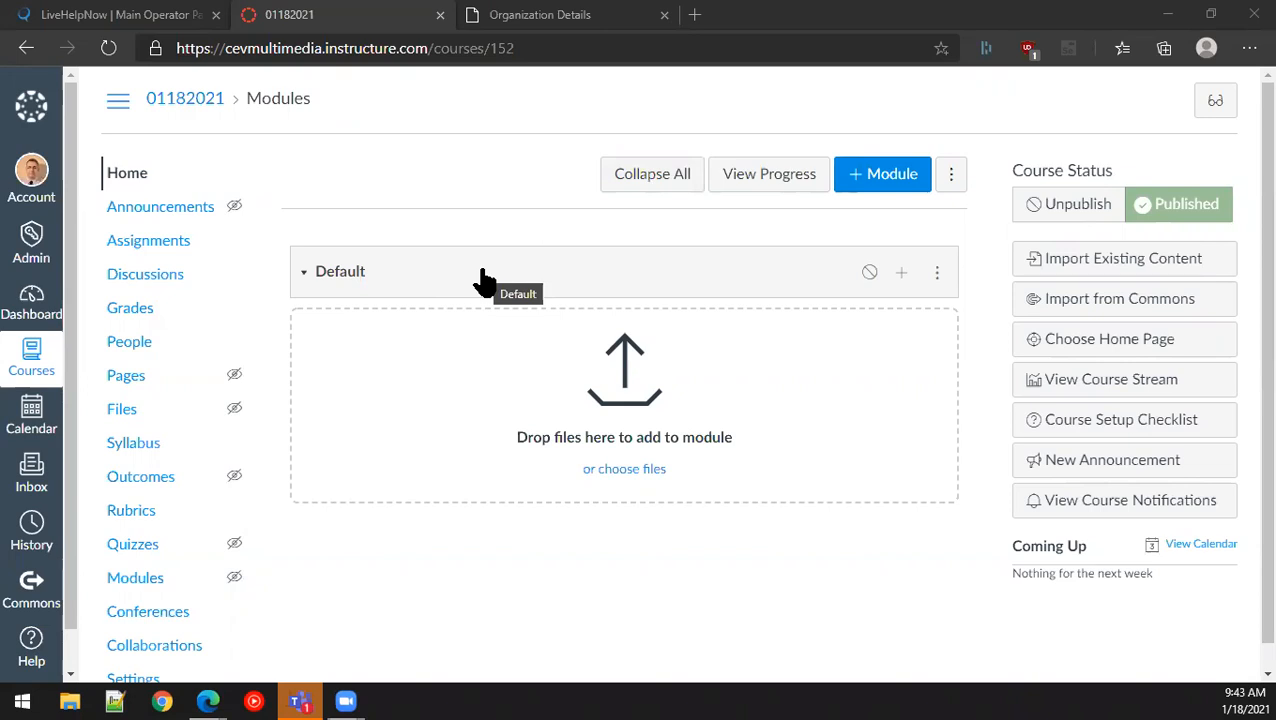
pyautogui.moveTo(448, 295)
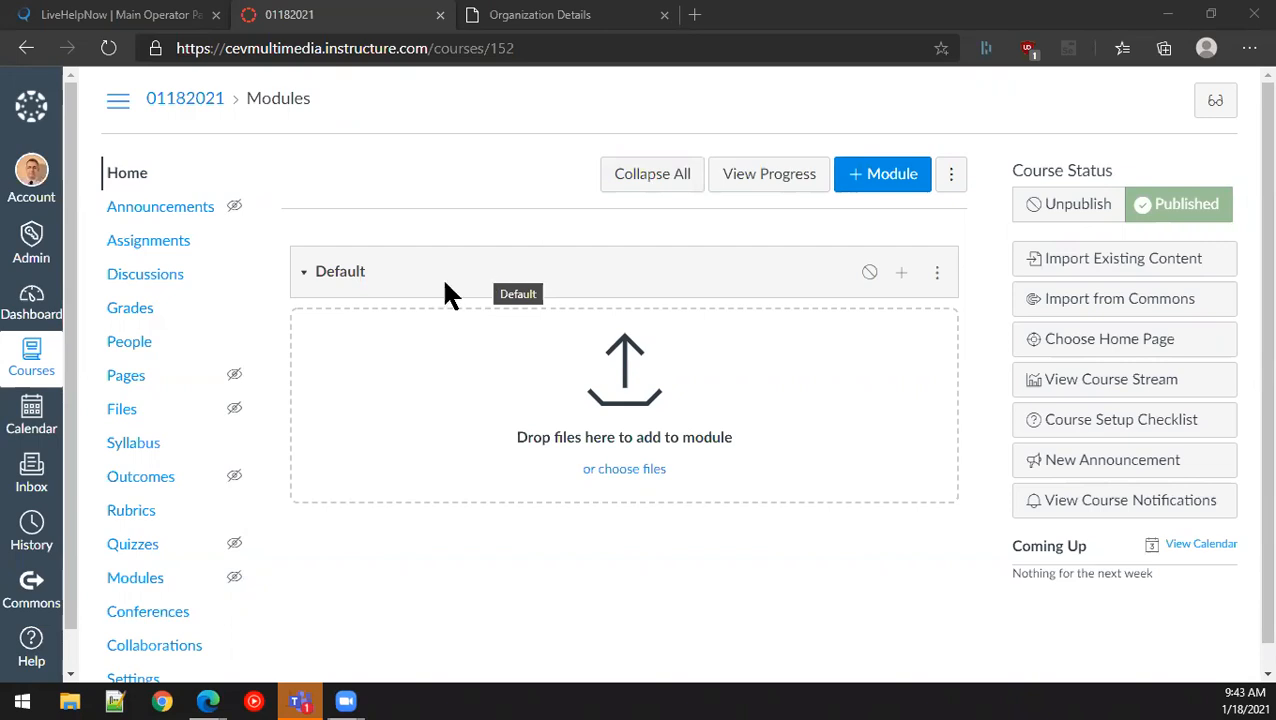
pyautogui.moveTo(31, 590)
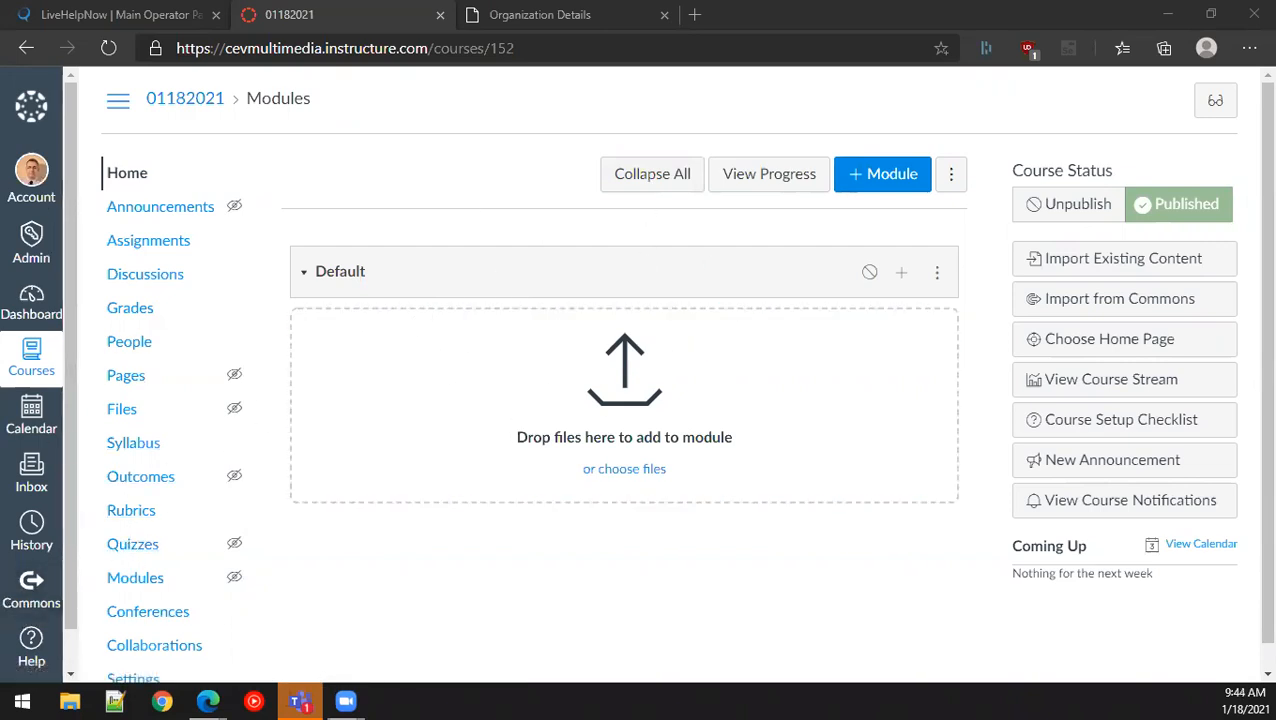
pyautogui.moveTo(240, 522)
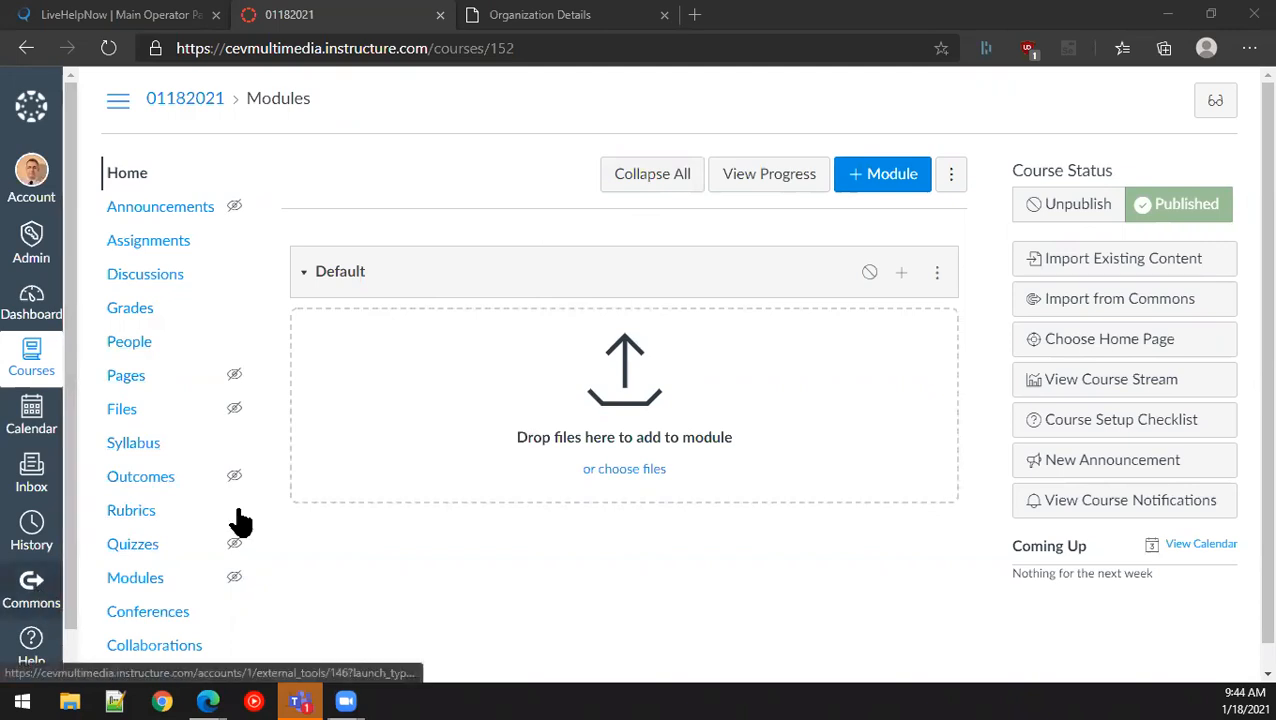
# Step: Search Canvas Commons for CEV Multimedia to list its three iCEV courses
pyautogui.click(1124, 298)
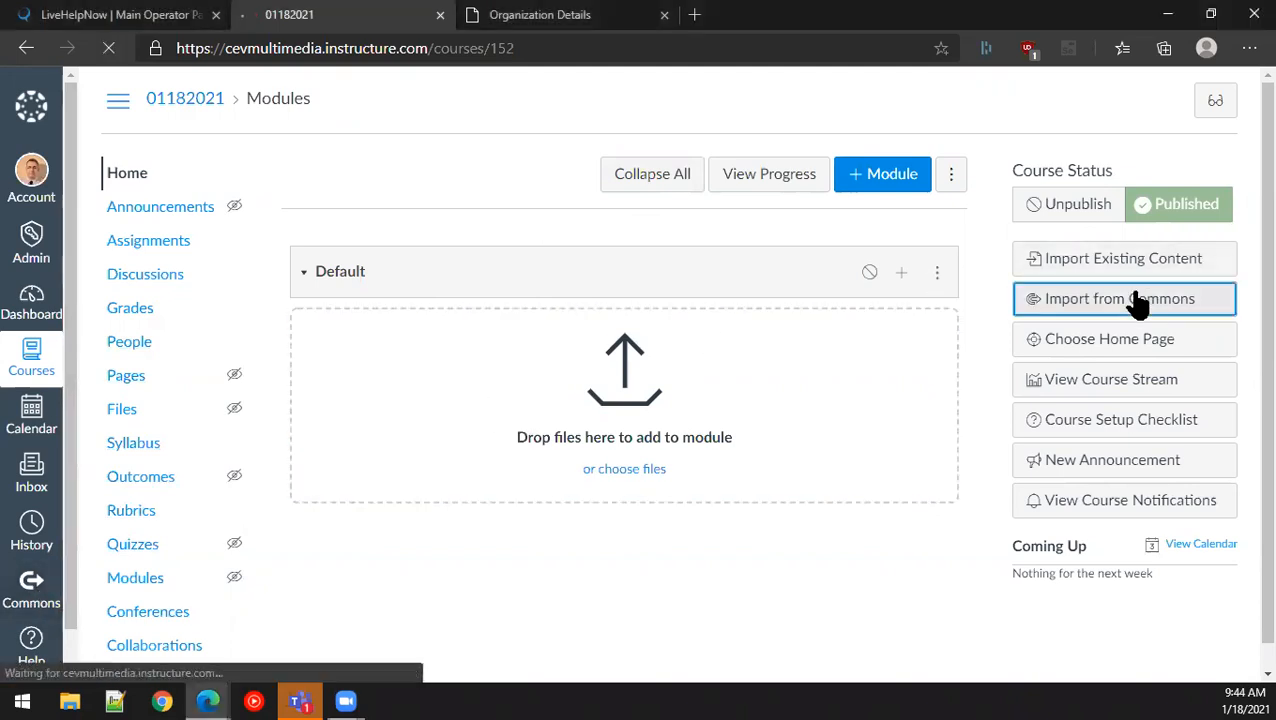
pyautogui.click(1124, 298)
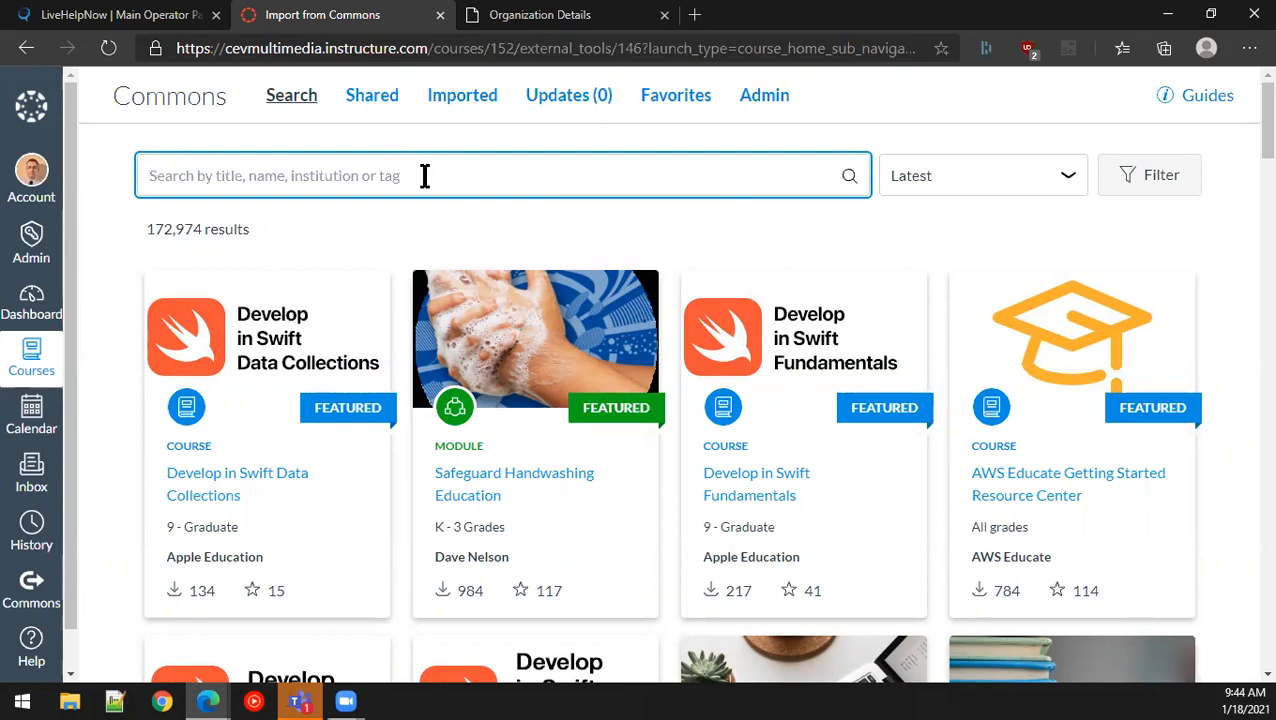
pyautogui.write('CEV Multimedia')
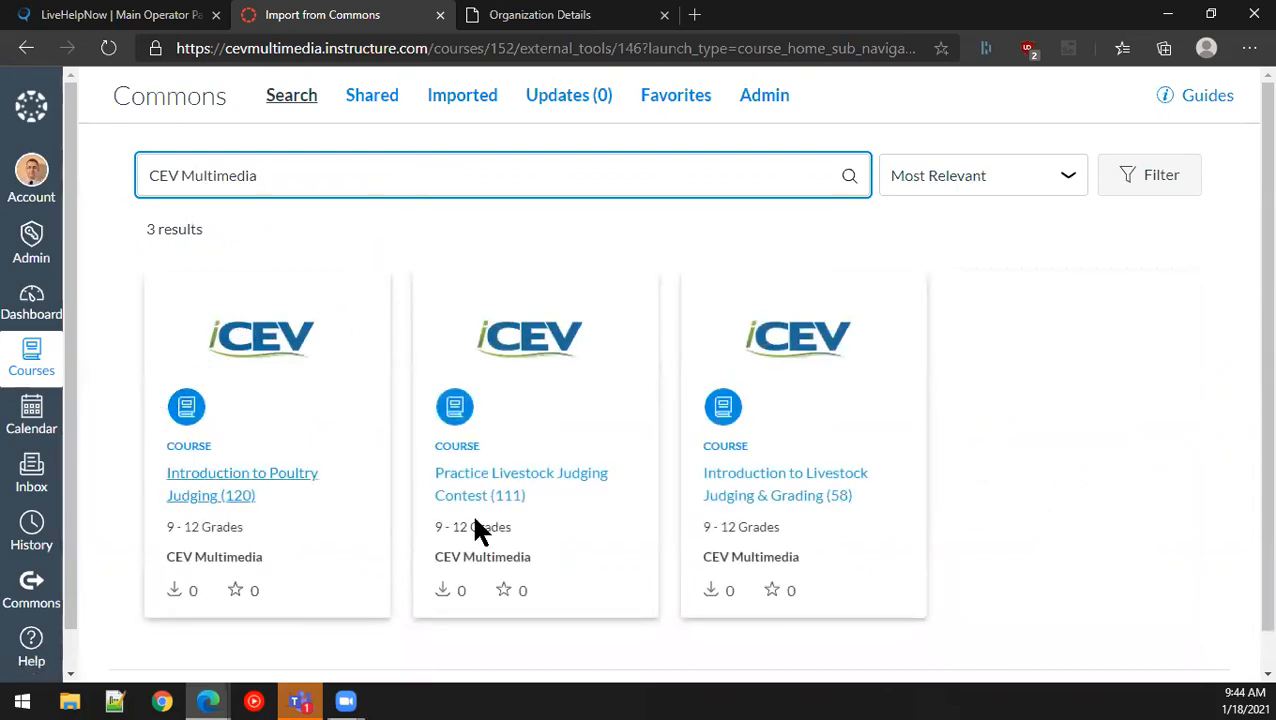
pyautogui.moveTo(785, 483)
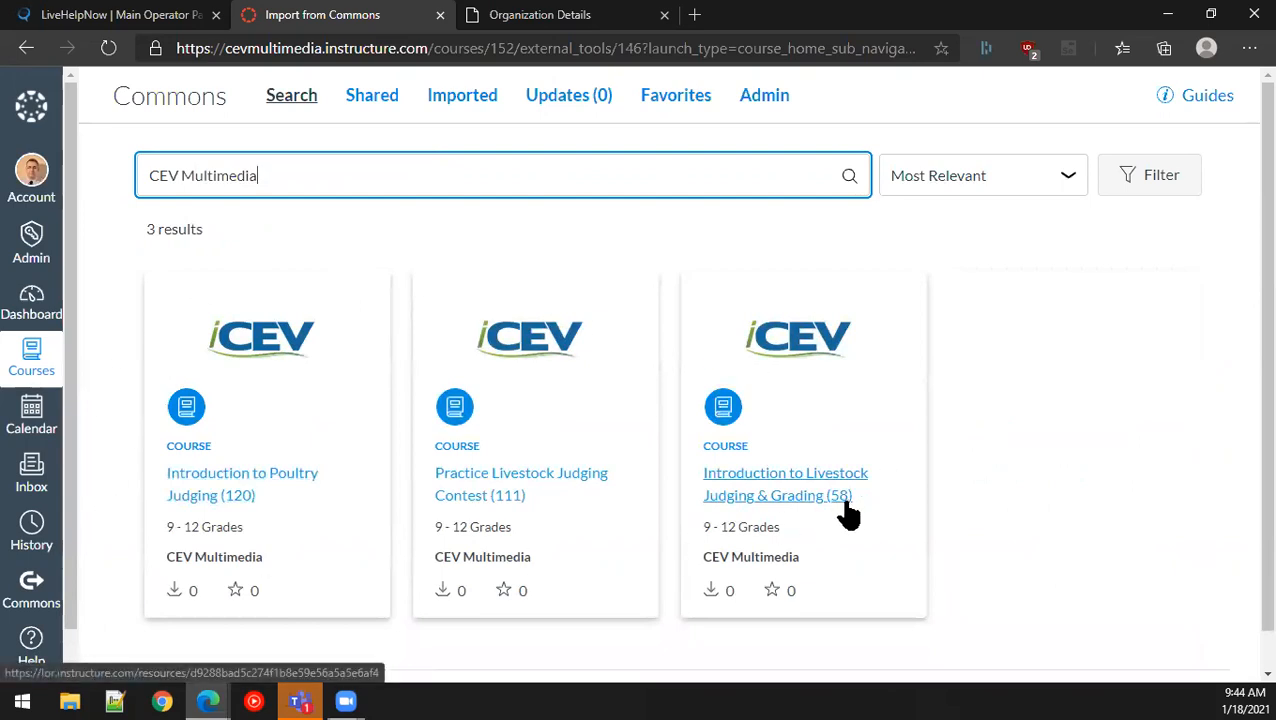
pyautogui.moveTo(178, 500)
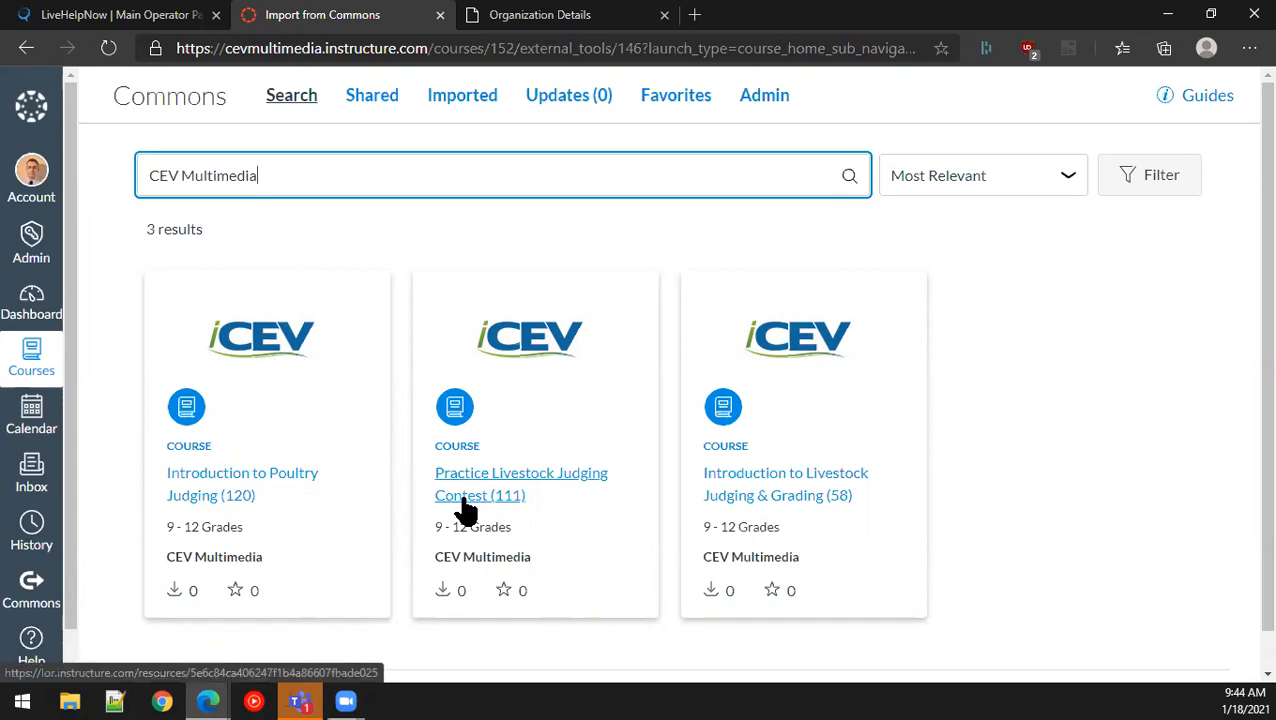
# Step: Open the Practice Livestock Judging Contest (111) listing and scroll through its 39 modules
pyautogui.click(520, 483)
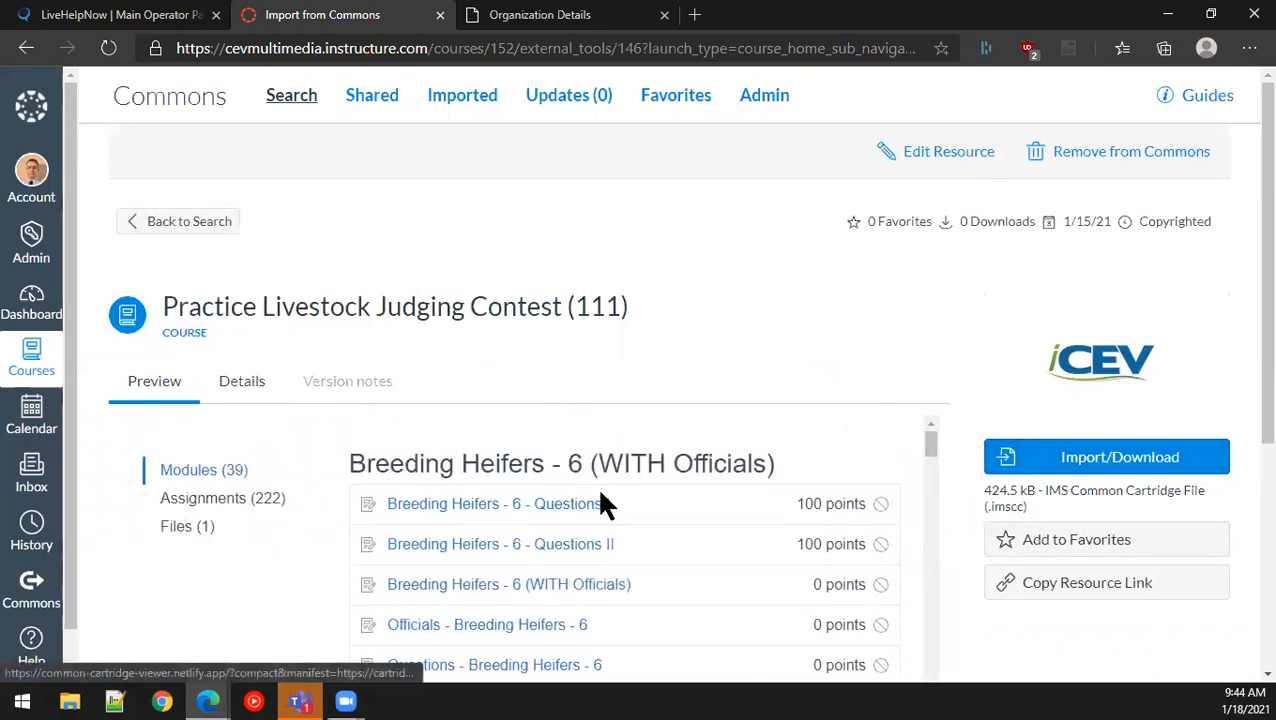
pyautogui.scroll(-3)
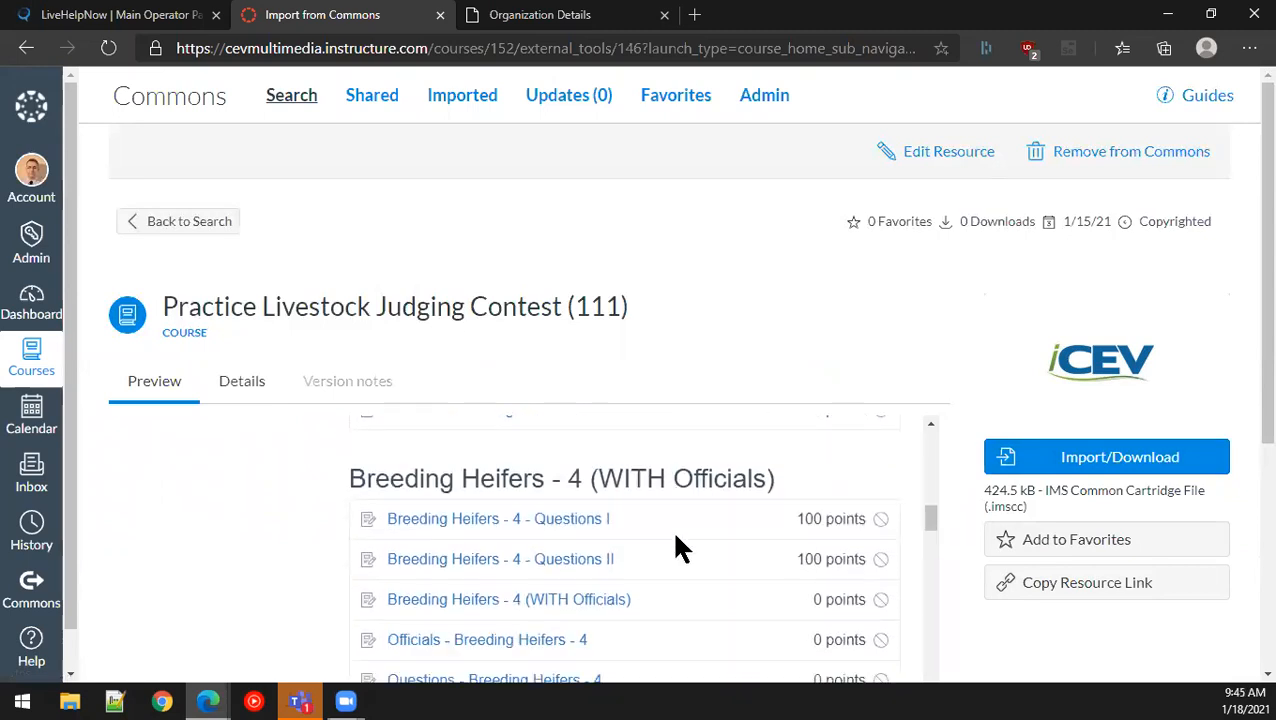
pyautogui.scroll(-3)
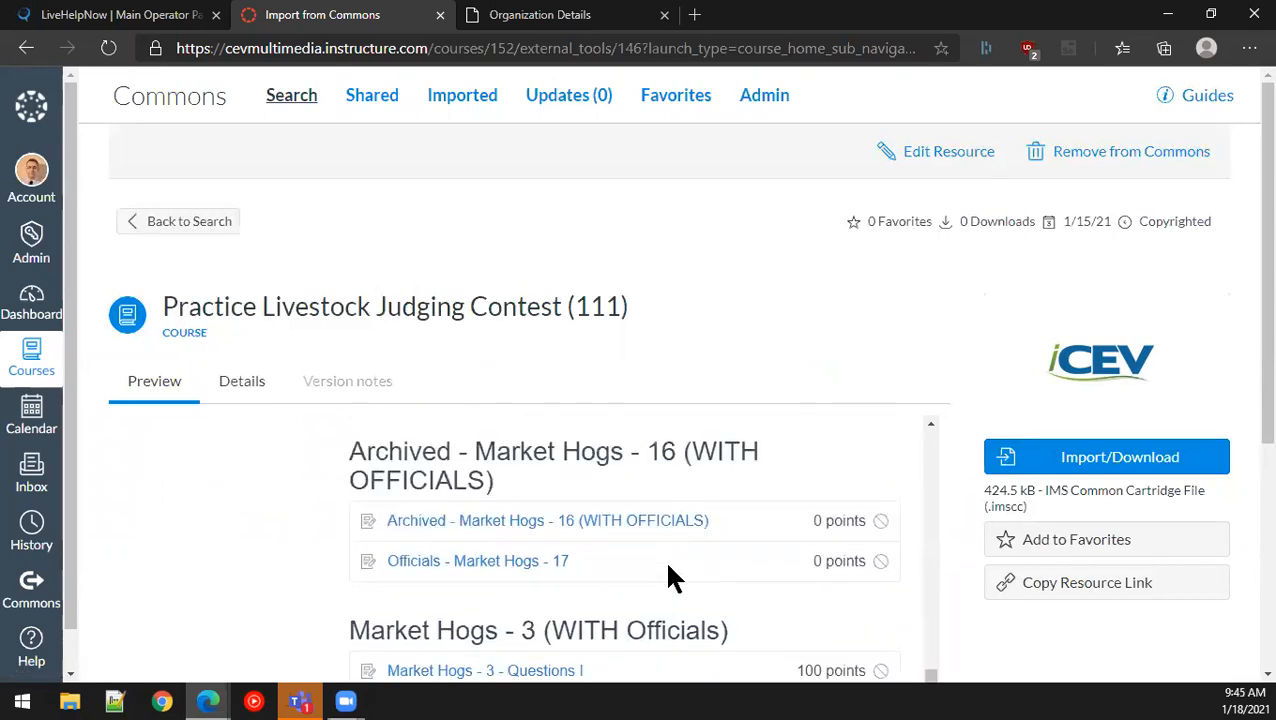
pyautogui.scroll(-3)
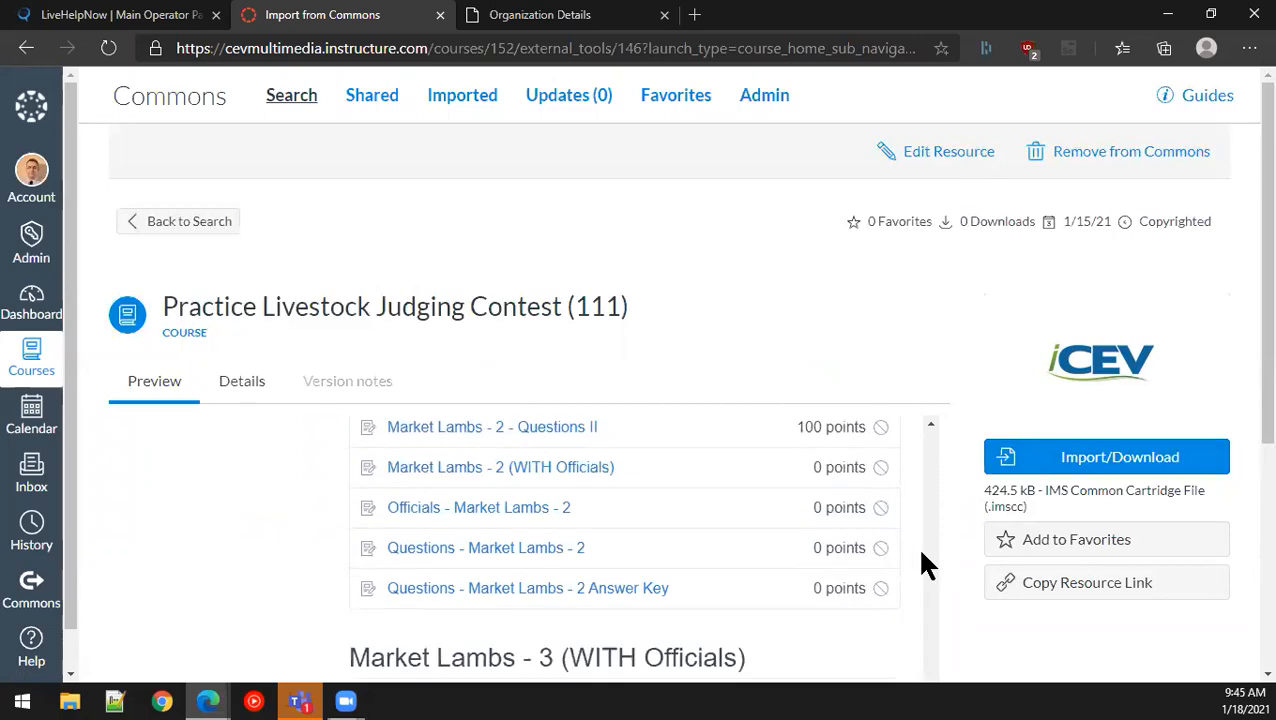
pyautogui.scroll(-3)
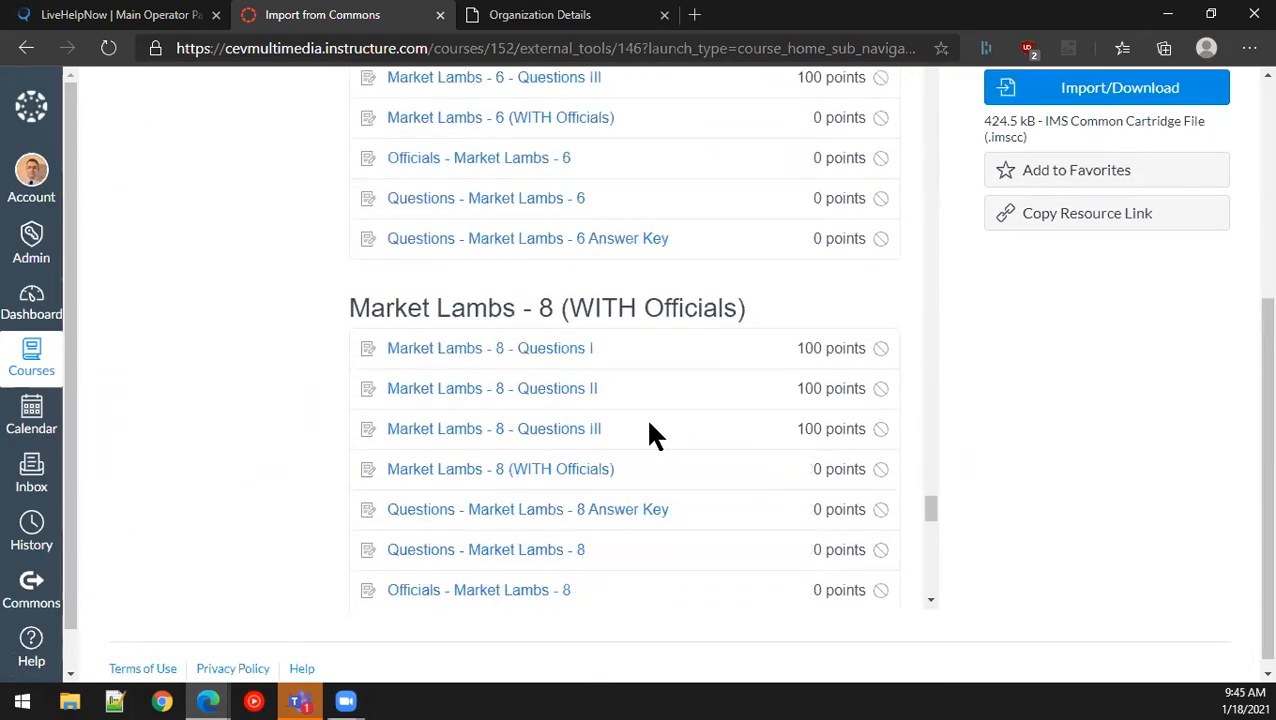
pyautogui.scroll(-3)
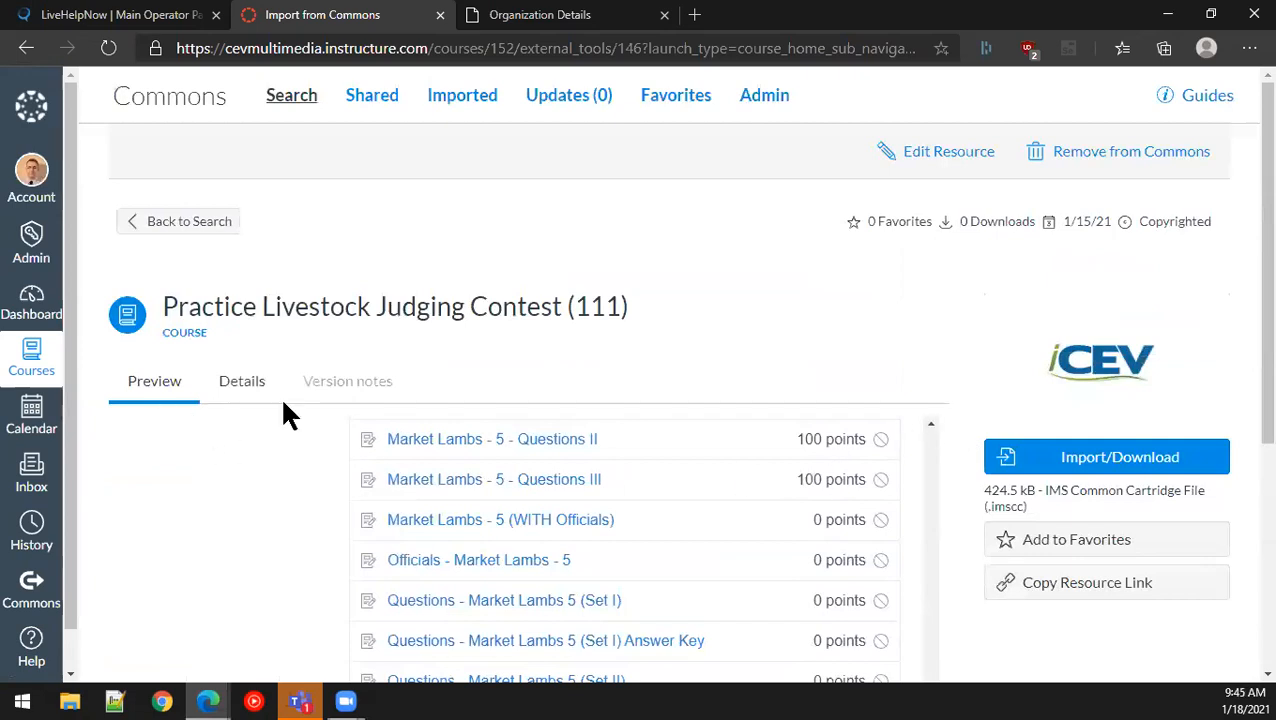
pyautogui.scroll(-3)
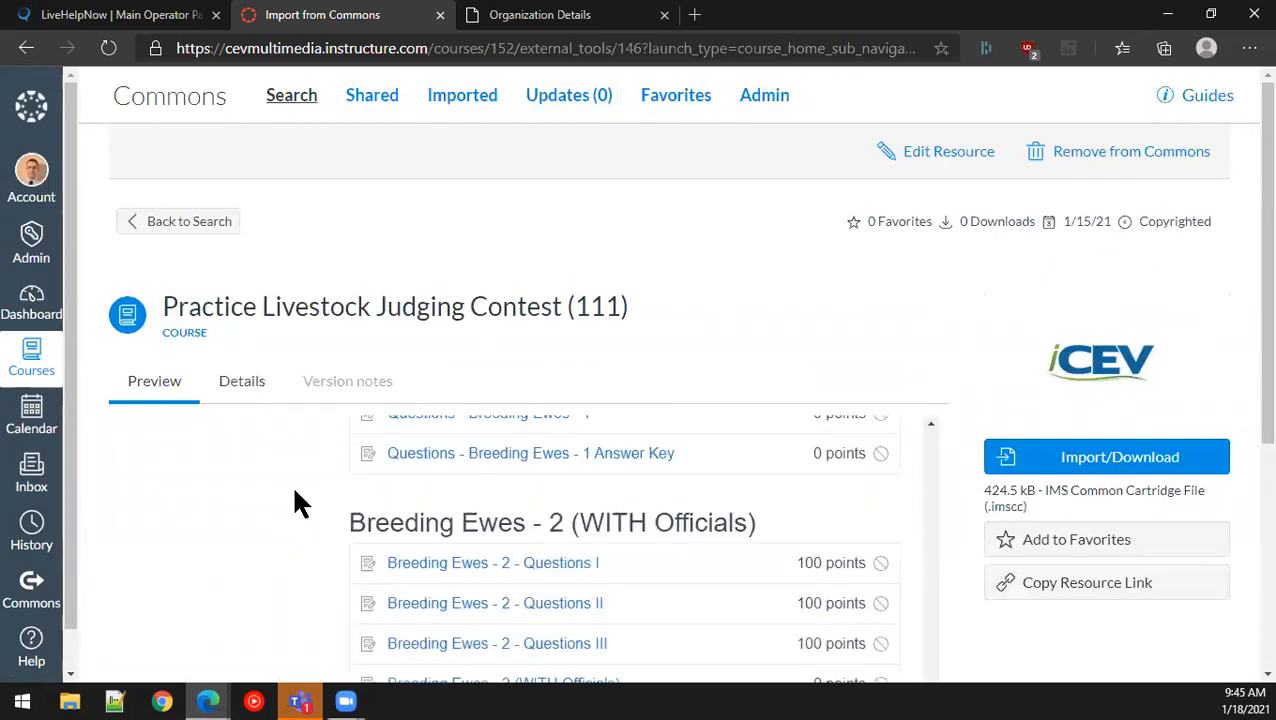
pyautogui.scroll(-3)
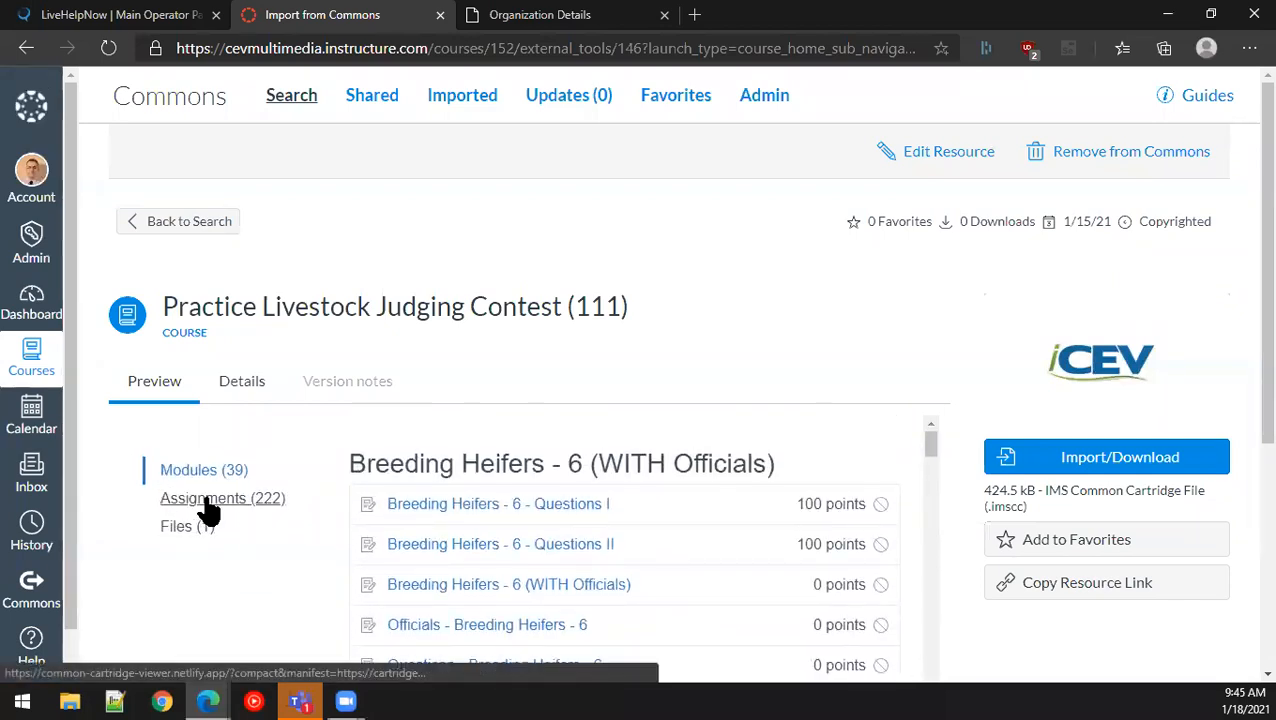
pyautogui.moveTo(276, 400)
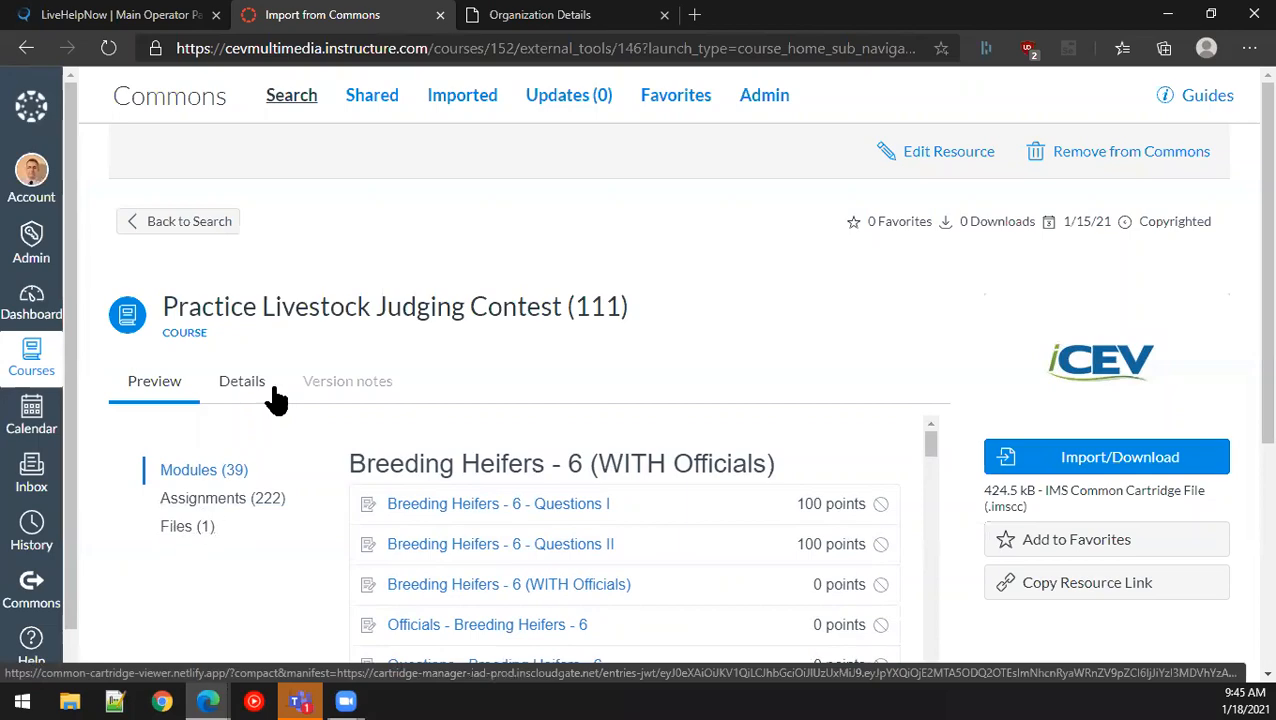
# Step: Show the course's Details tab with its description, author, grade levels and tags
pyautogui.click(241, 381)
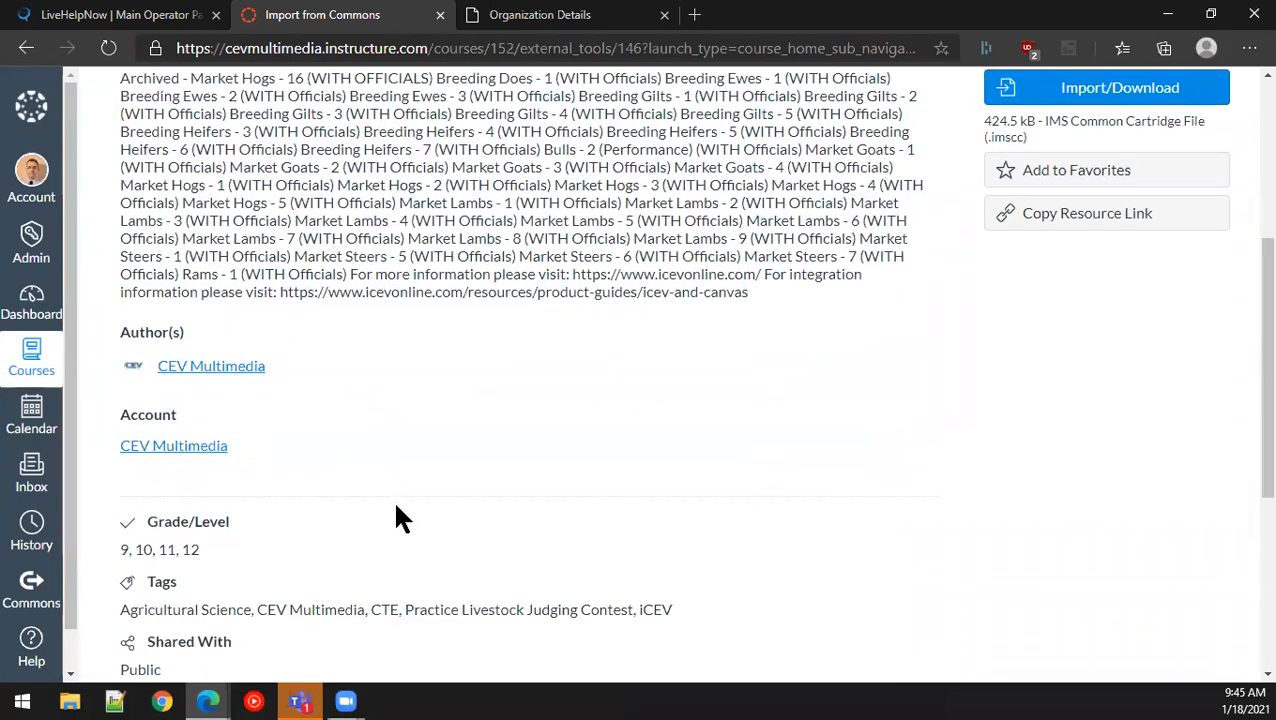
pyautogui.scroll(-3)
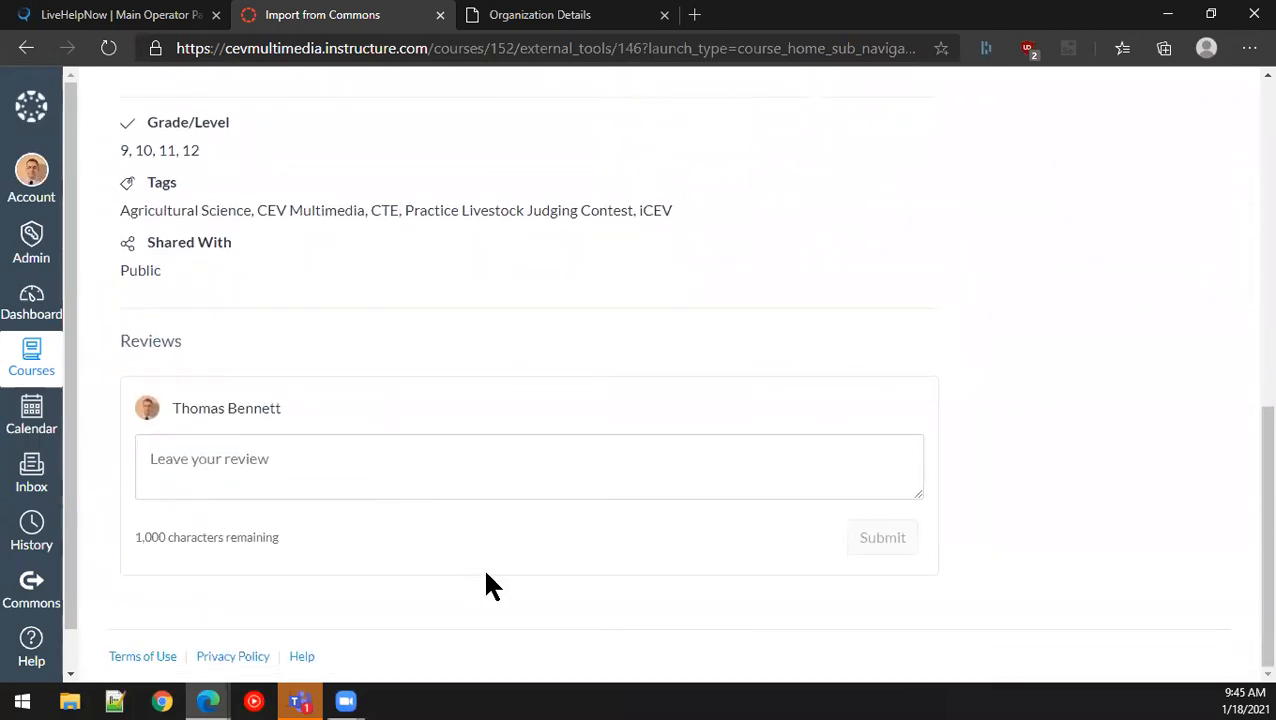
pyautogui.scroll(3)
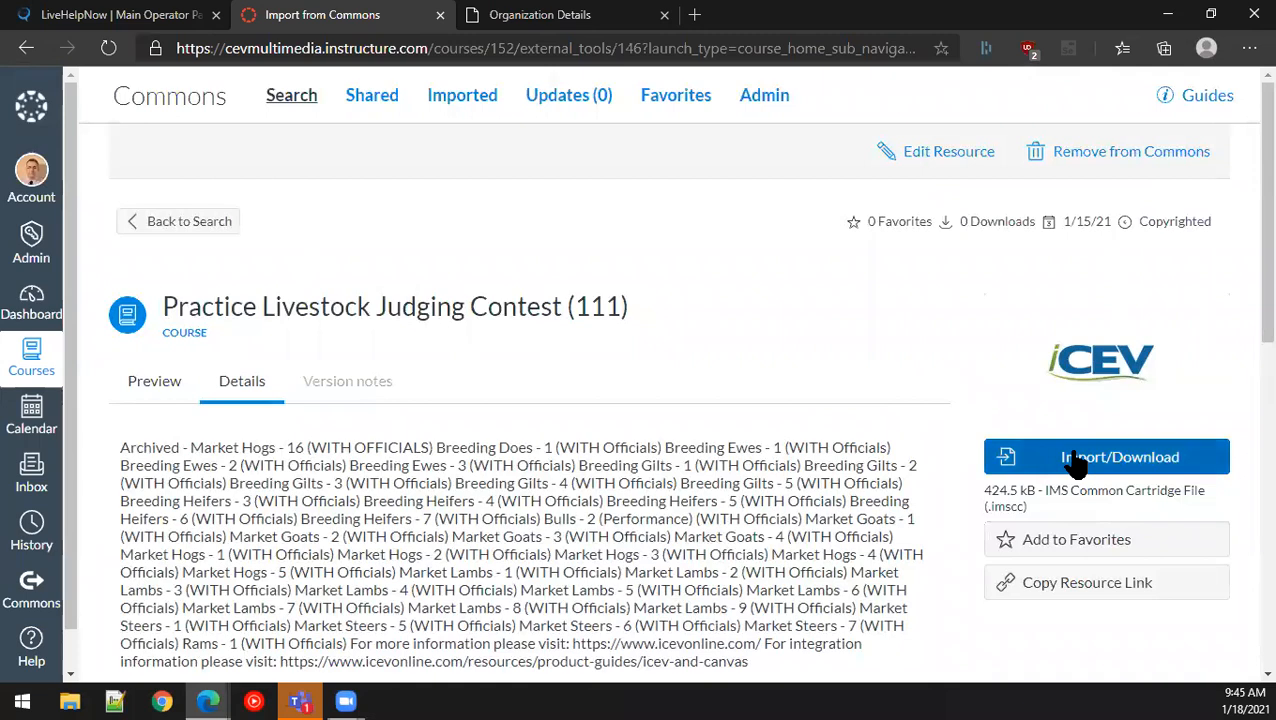
# Step: Import the Practice Livestock Judging Contest course into the 01182021 course
pyautogui.click(1106, 456)
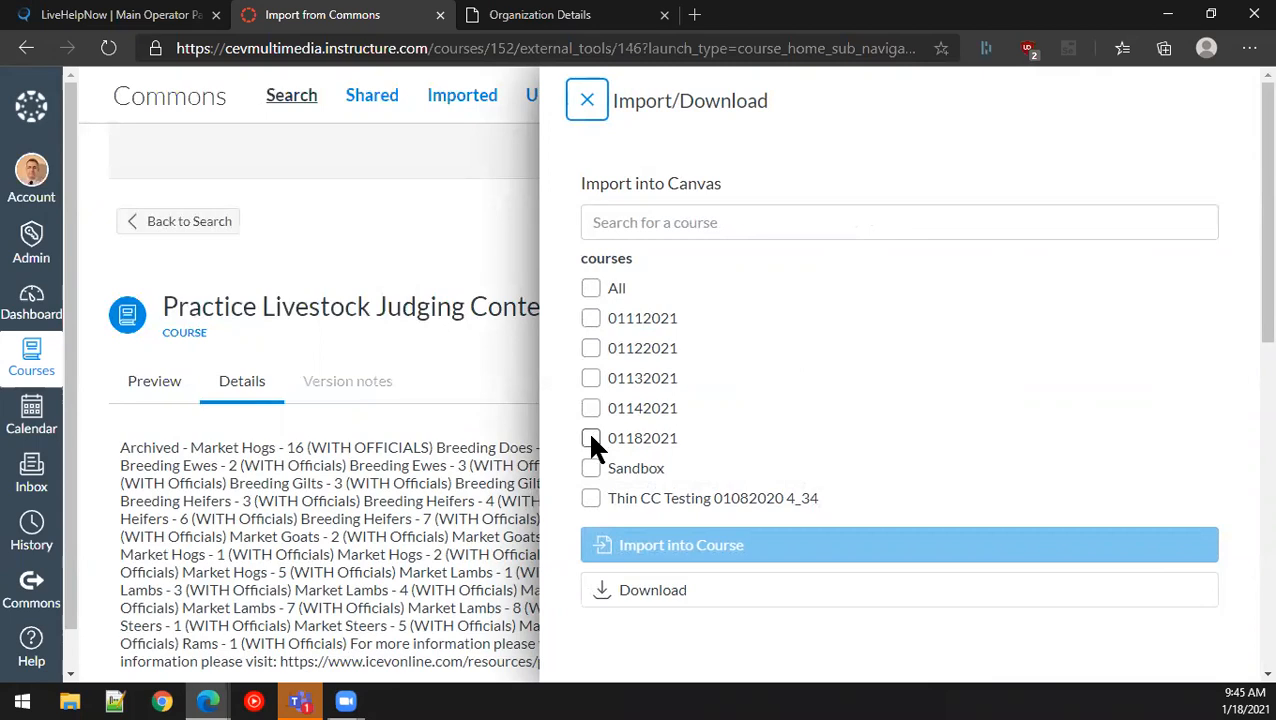
pyautogui.click(591, 438)
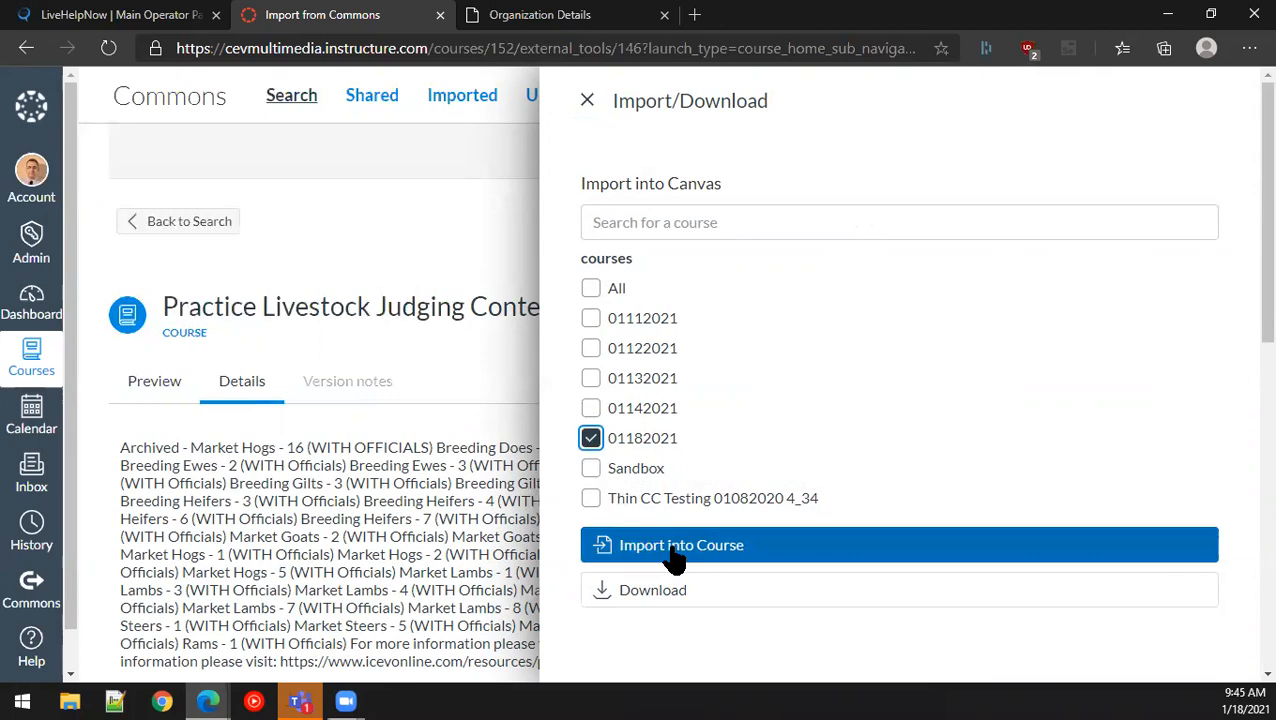
pyautogui.click(681, 544)
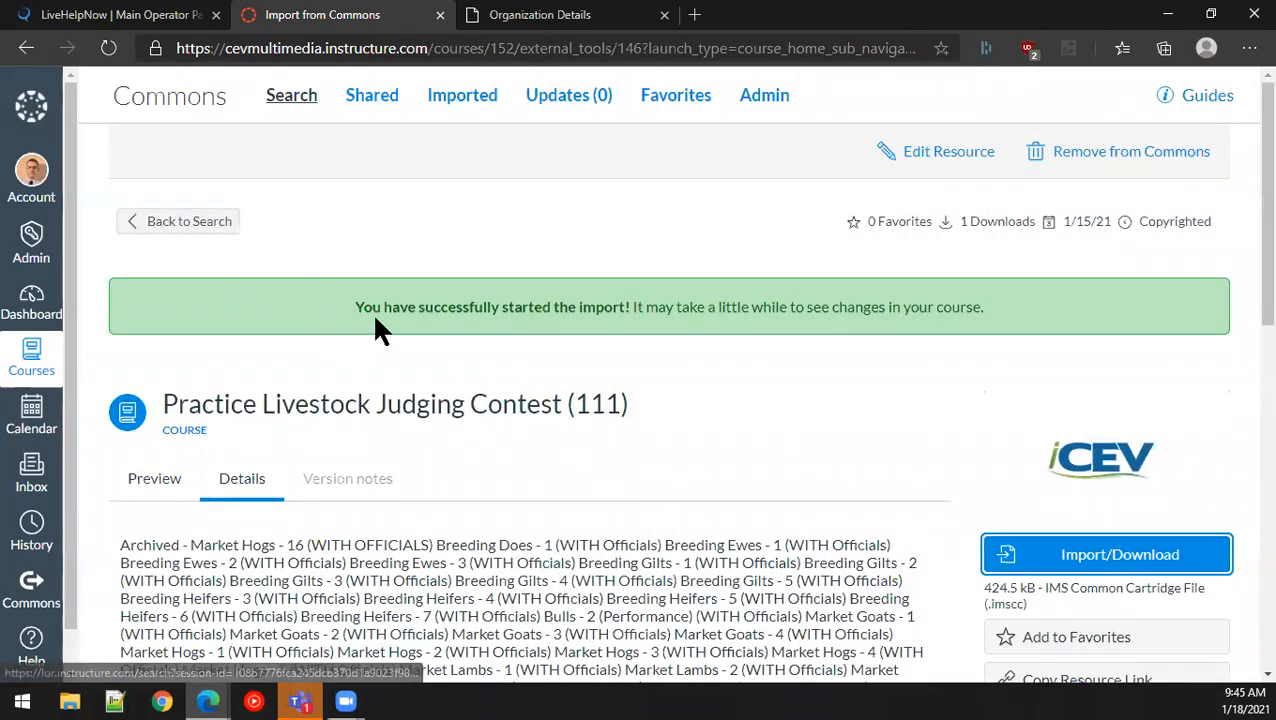
pyautogui.moveTo(600, 335)
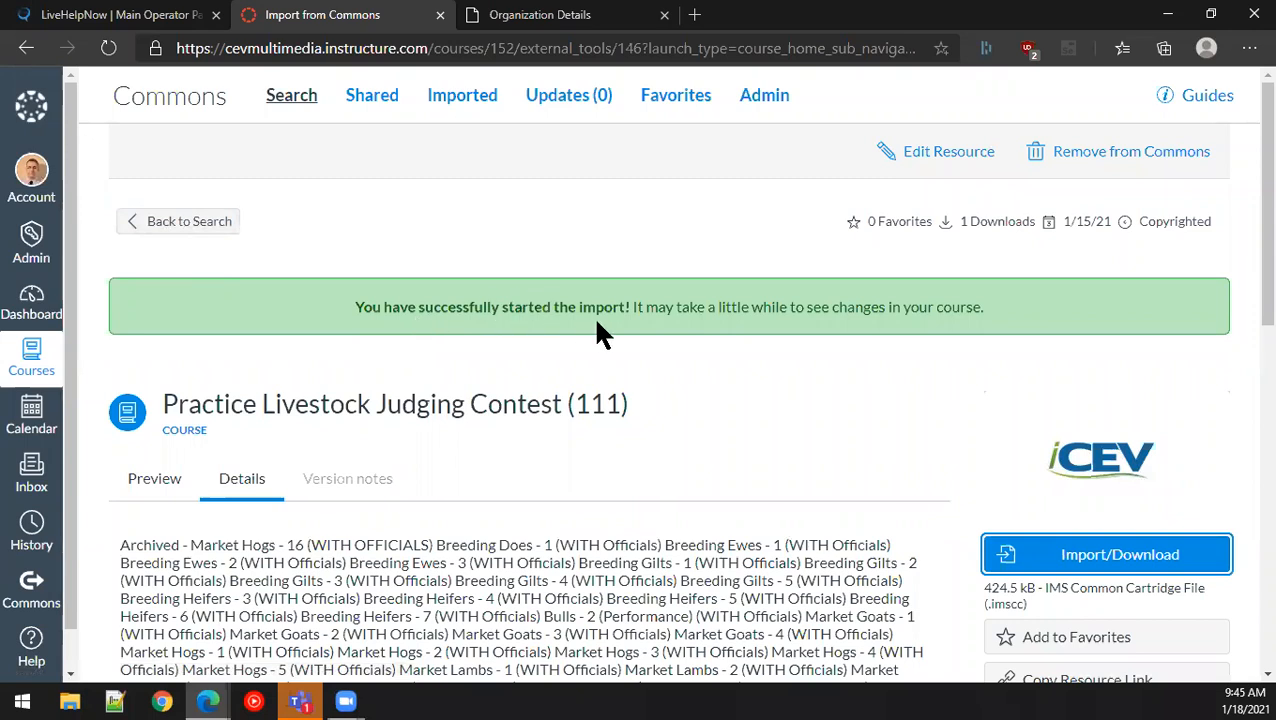
pyautogui.moveTo(990, 348)
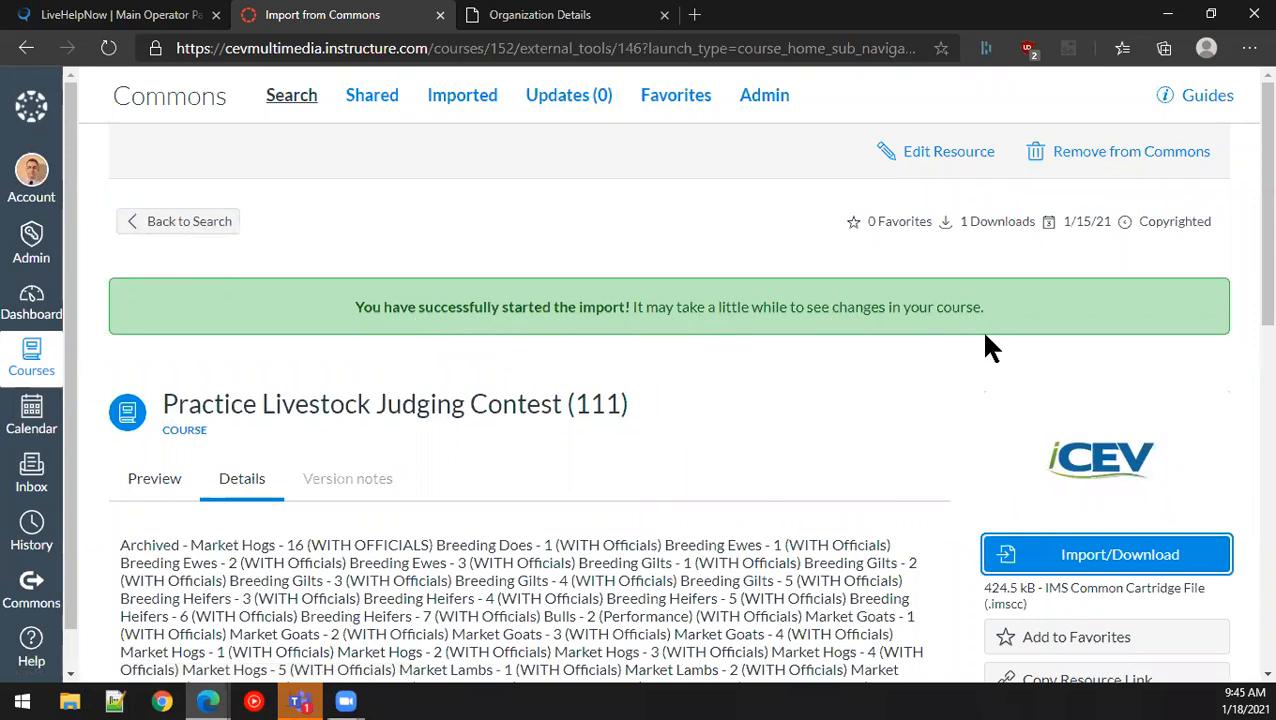
pyautogui.moveTo(178, 221)
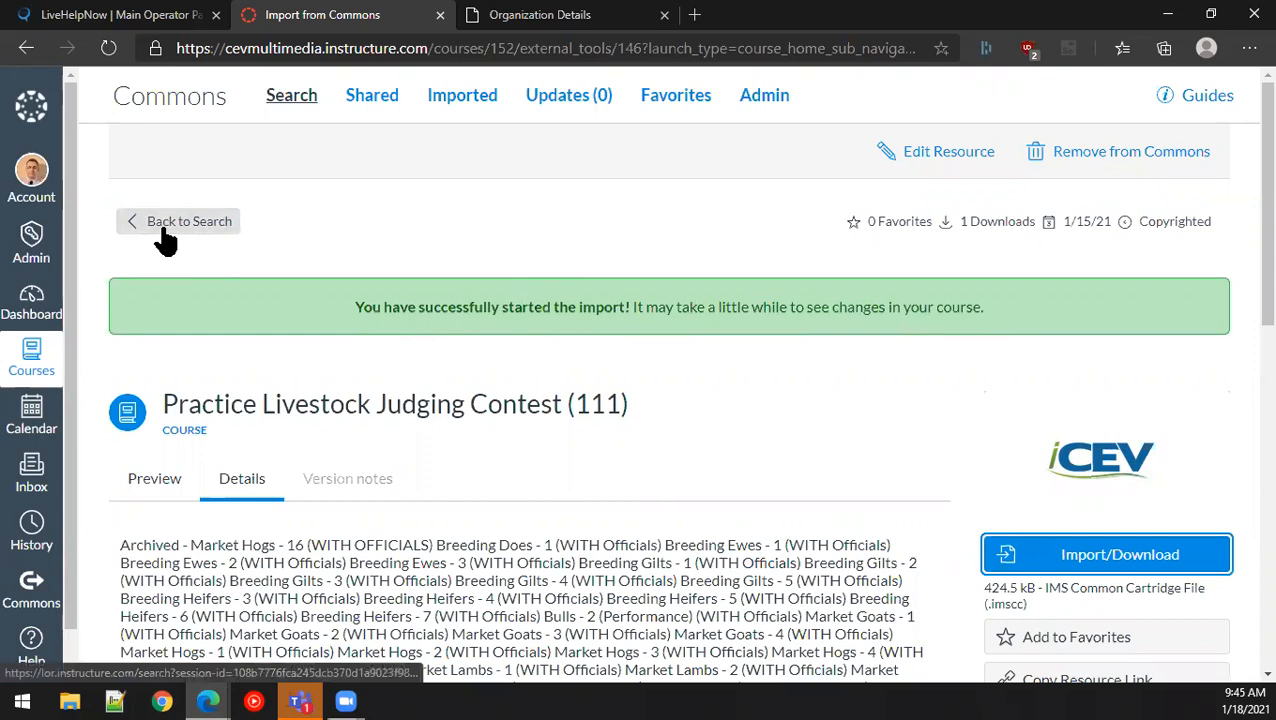
# Step: Return from Commons search and go to the 01182021 course via Courses
pyautogui.click(189, 221)
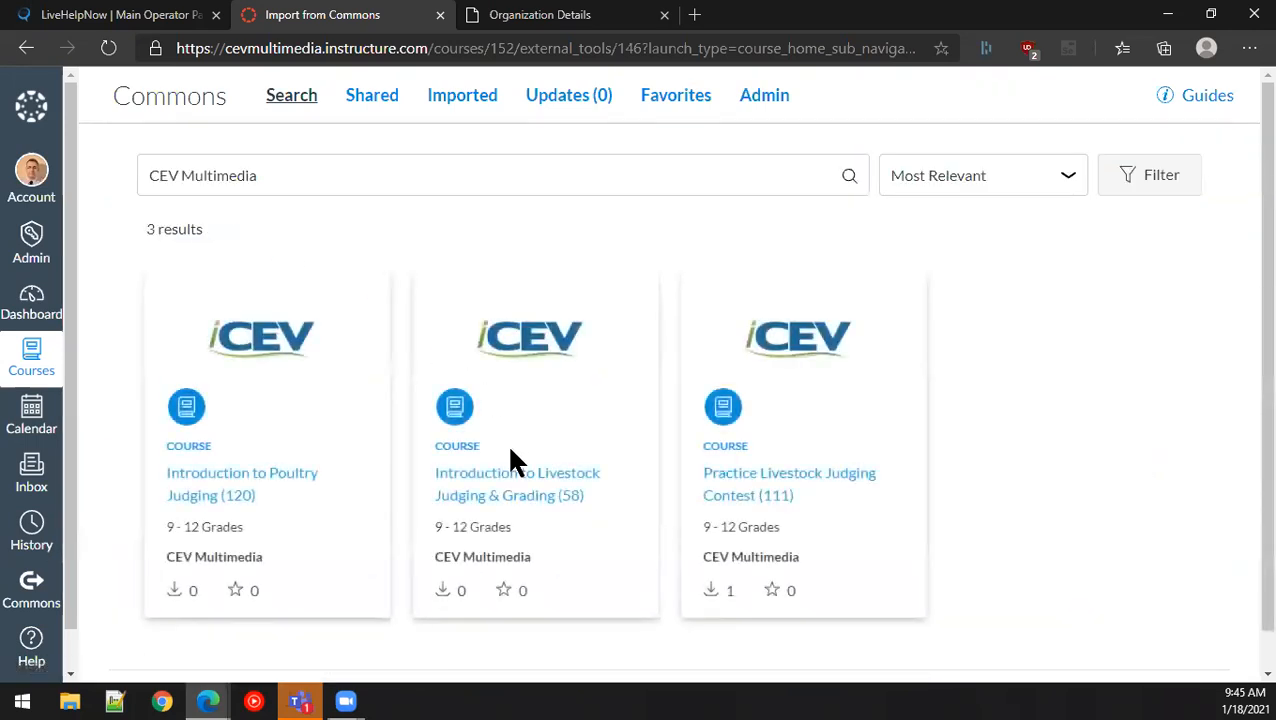
pyautogui.moveTo(25, 365)
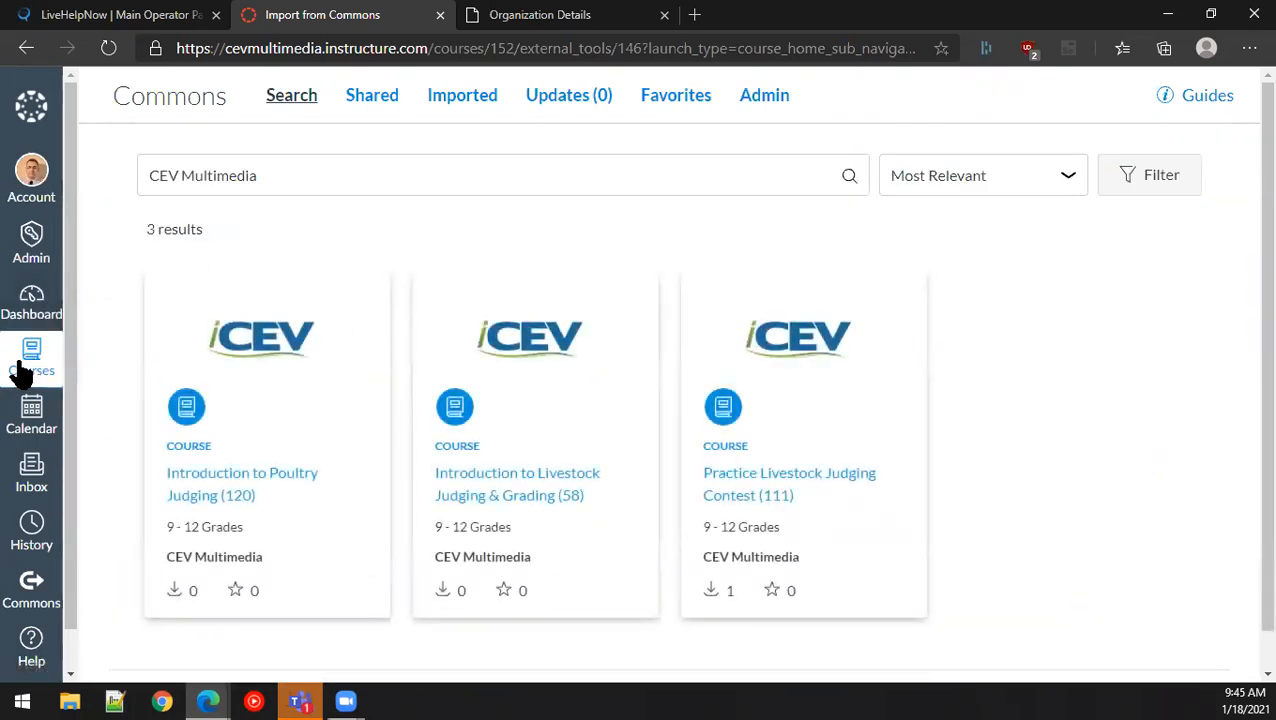
pyautogui.click(31, 357)
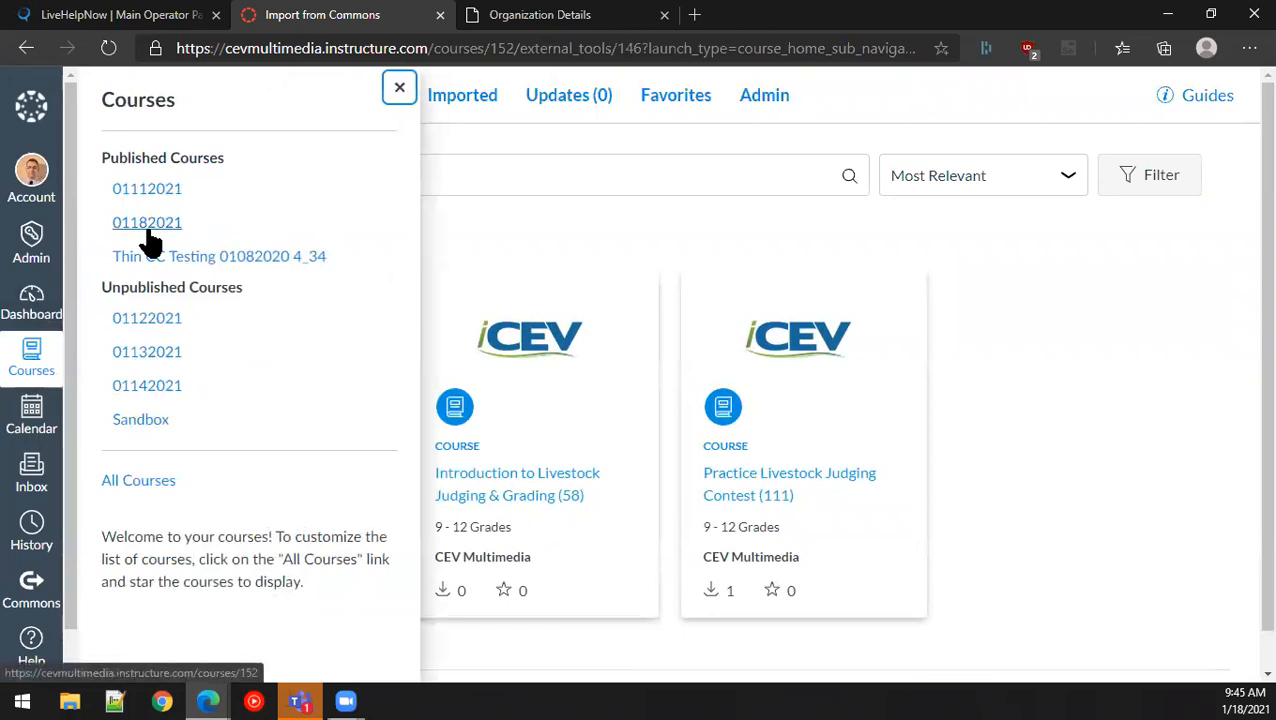
pyautogui.click(147, 222)
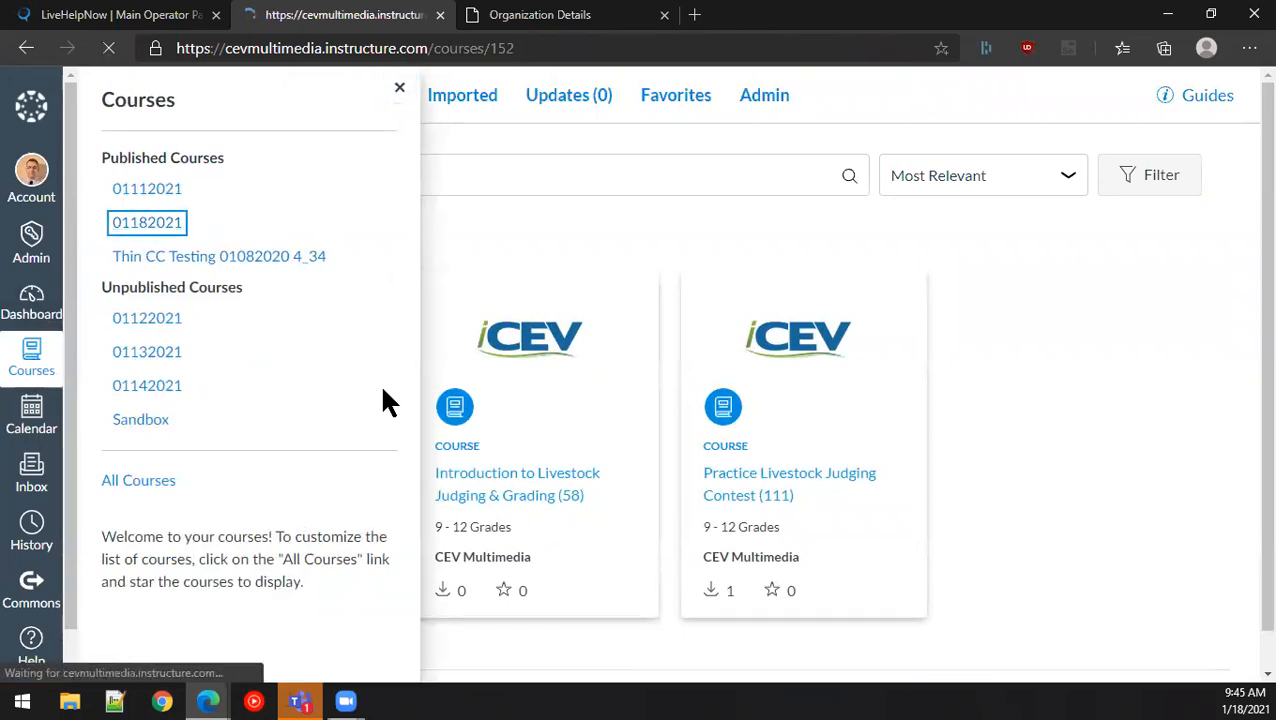
pyautogui.click(147, 222)
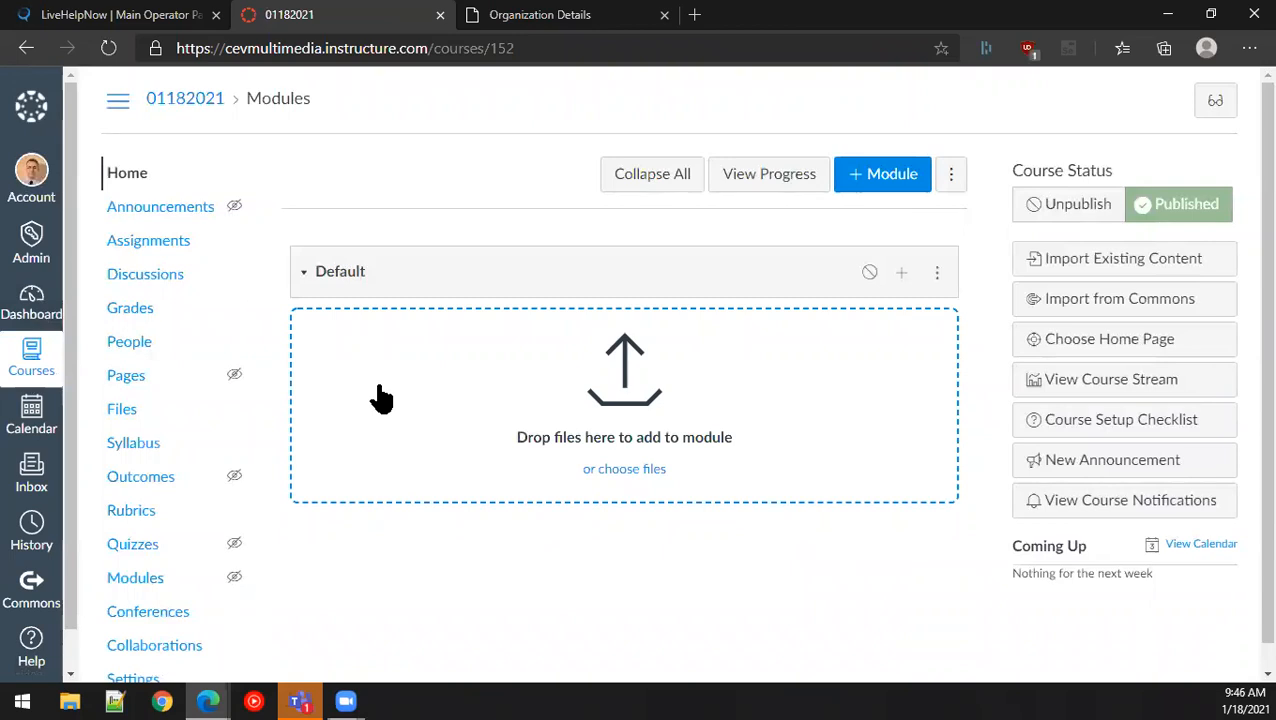
pyautogui.moveTo(135, 577)
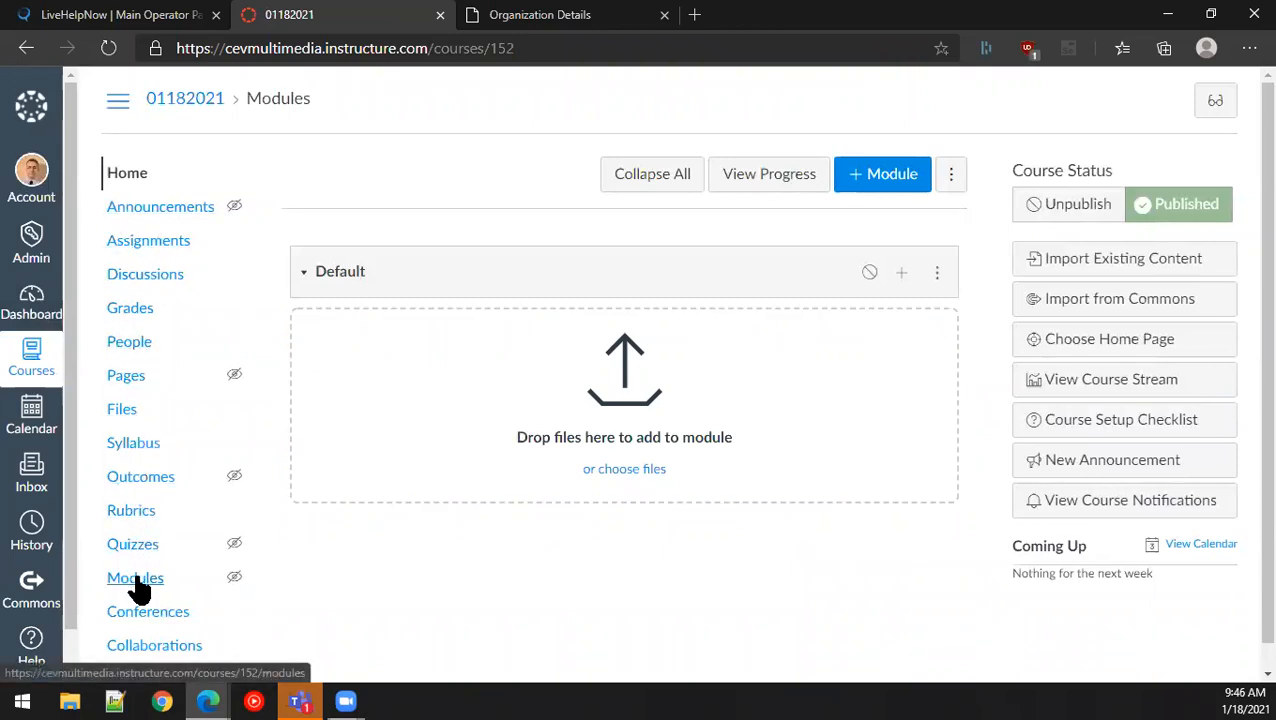
# Step: Open the 01182021 Modules page to check for imported modules
pyautogui.click(135, 577)
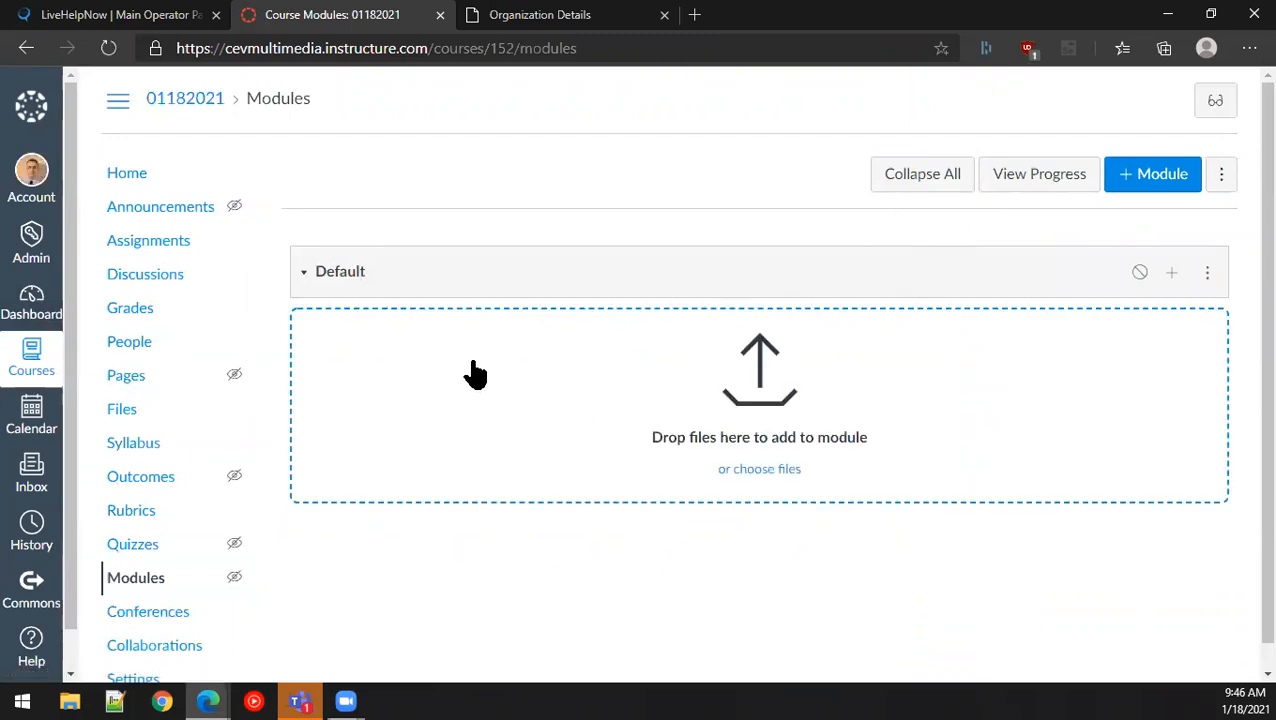
pyautogui.moveTo(438, 343)
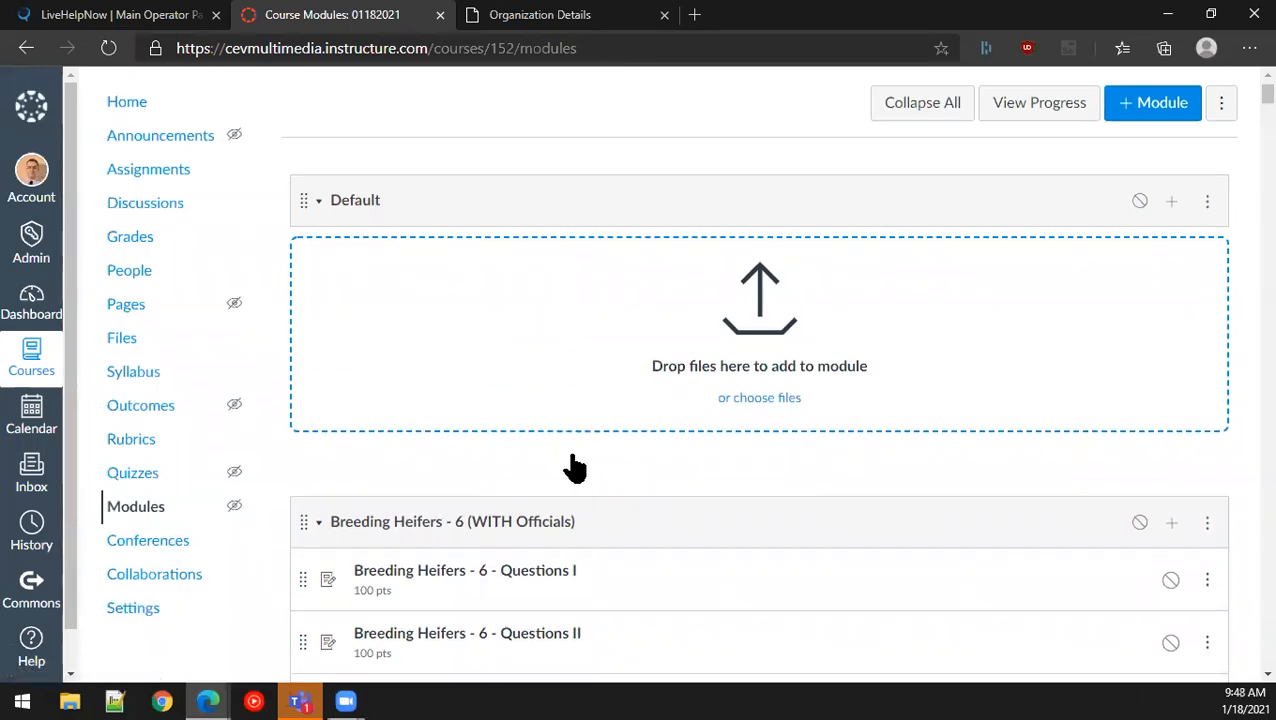
pyautogui.scroll(-3)
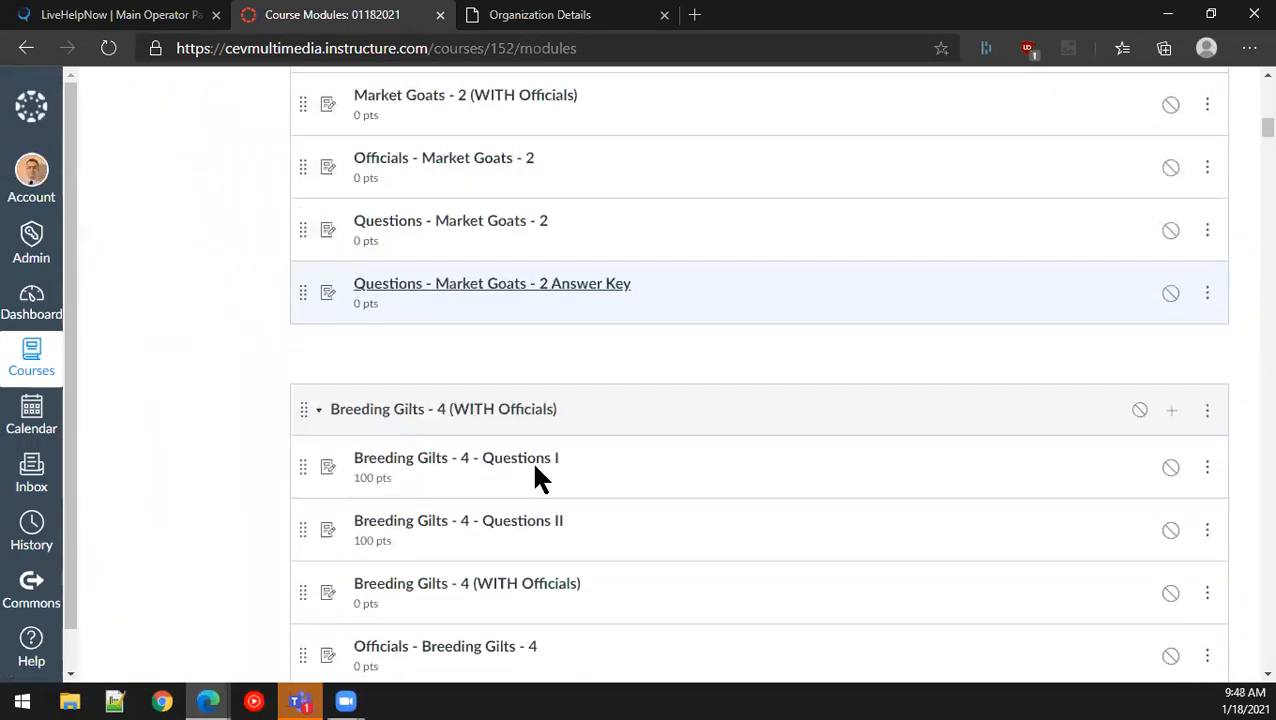
pyautogui.scroll(-3)
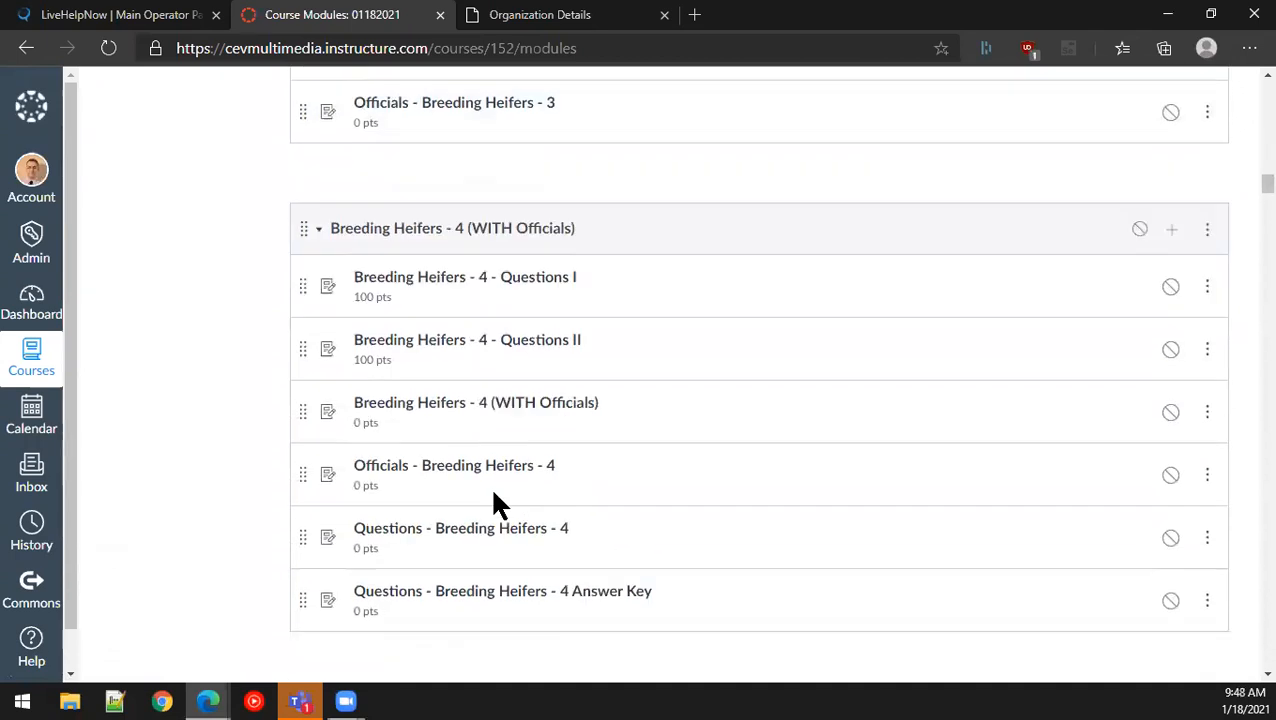
pyautogui.scroll(-3)
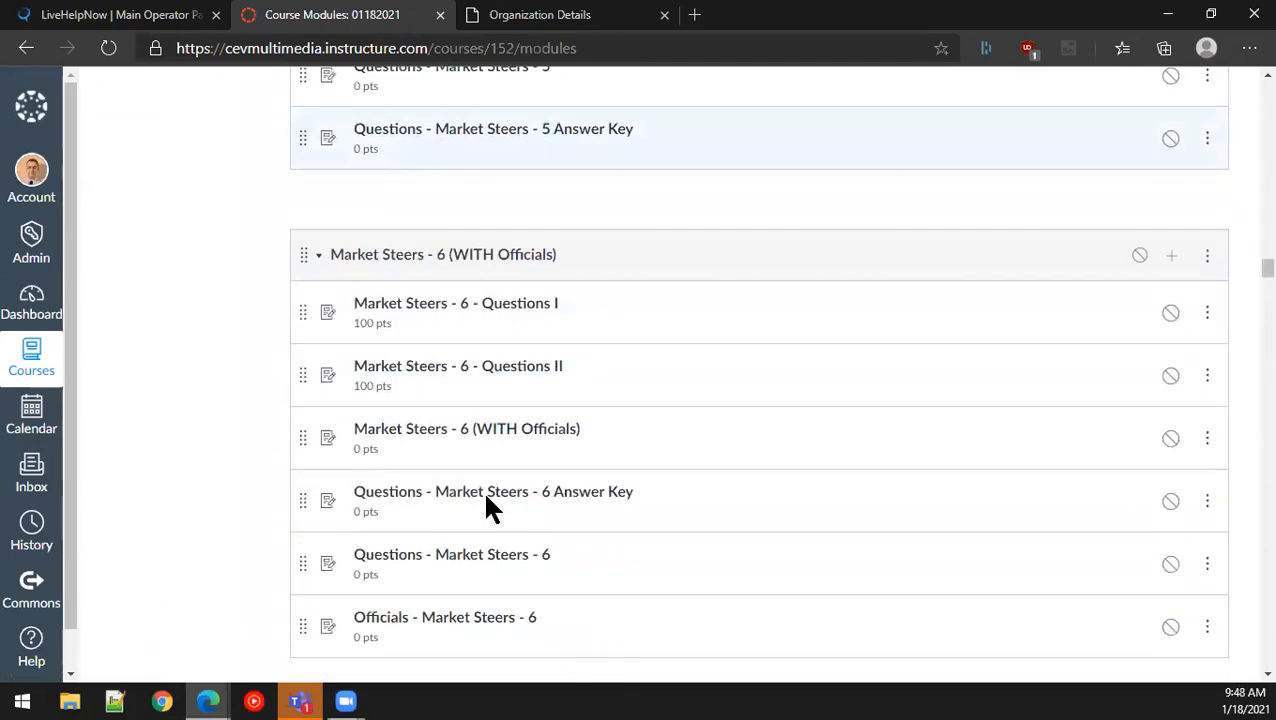
pyautogui.scroll(-3)
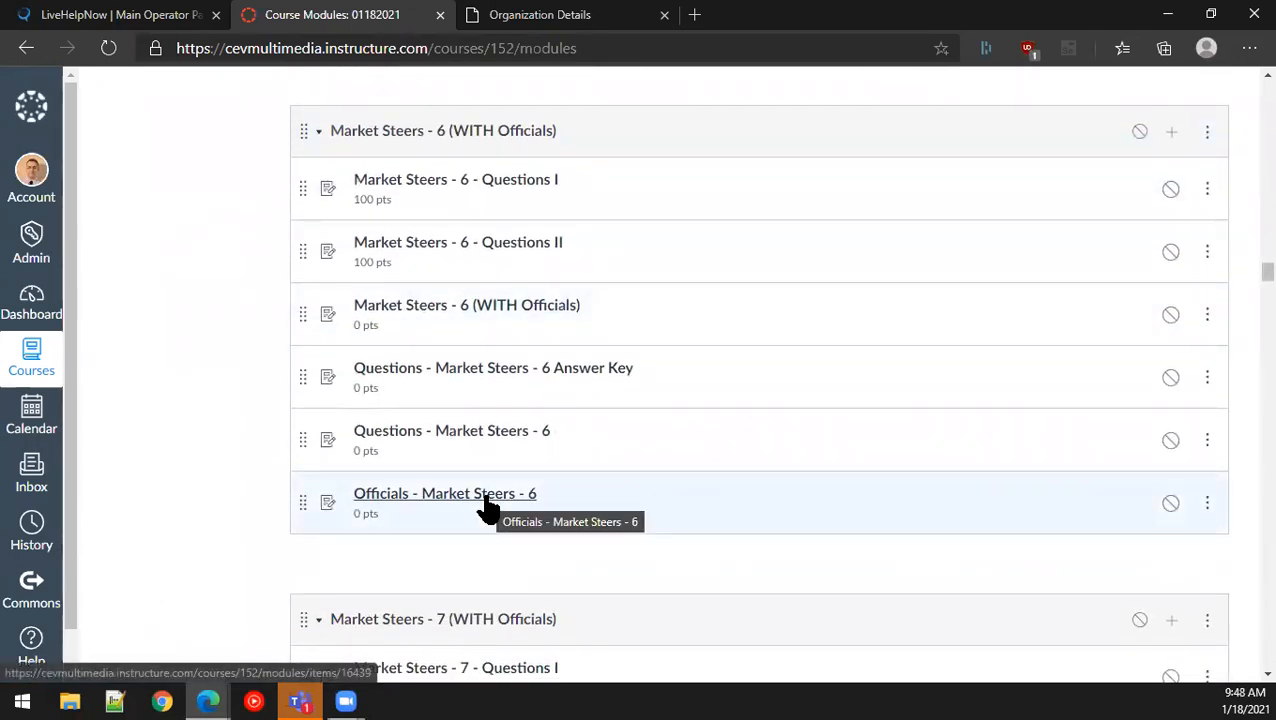
pyautogui.click(444, 493)
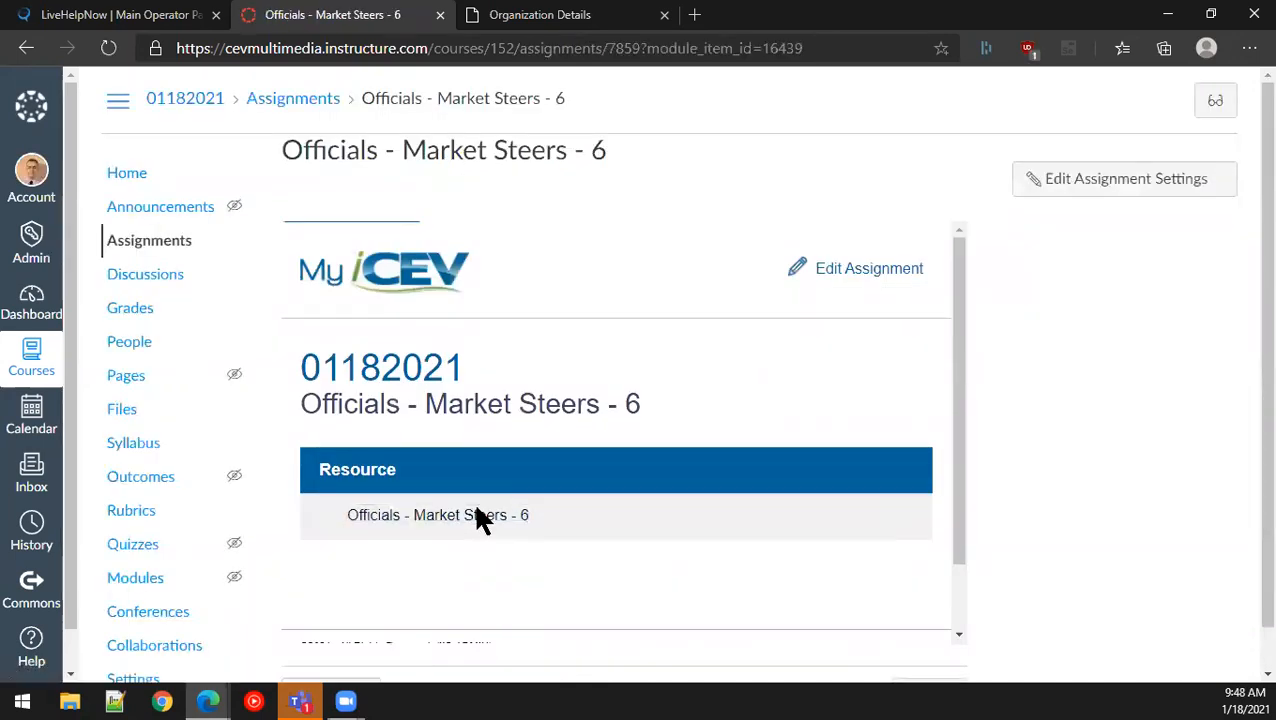
pyautogui.click(437, 515)
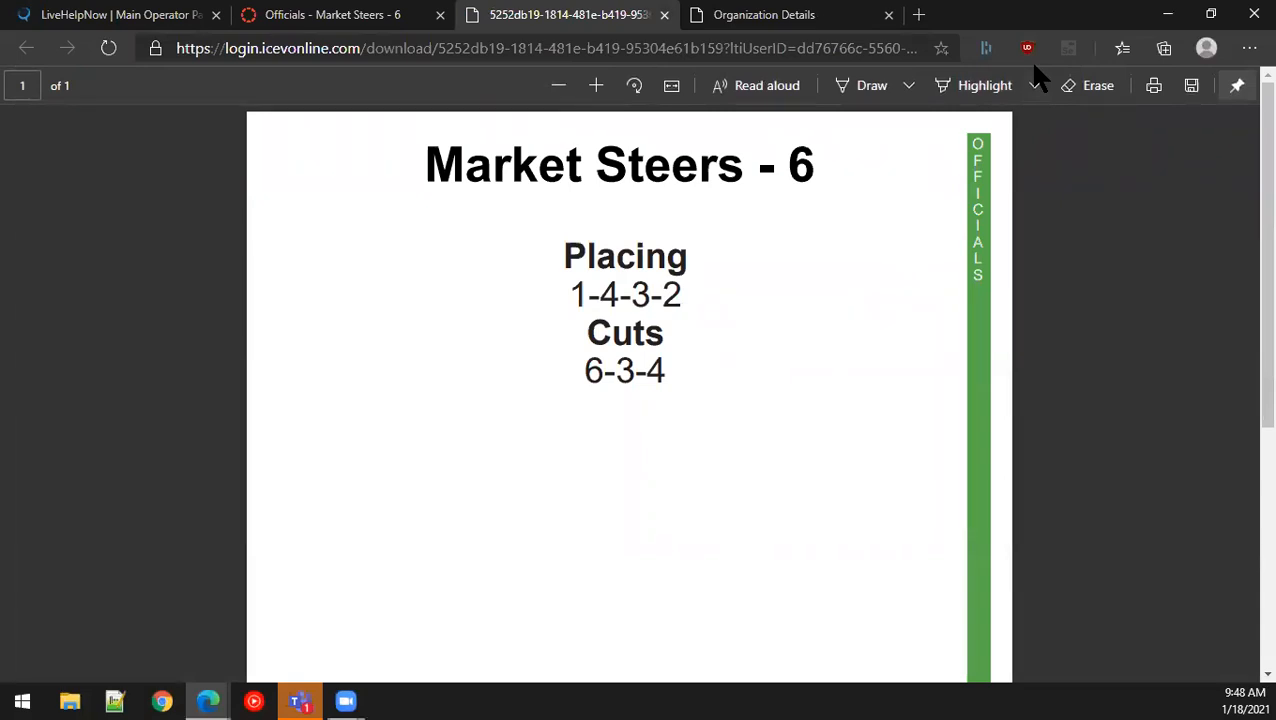
pyautogui.moveTo(663, 15)
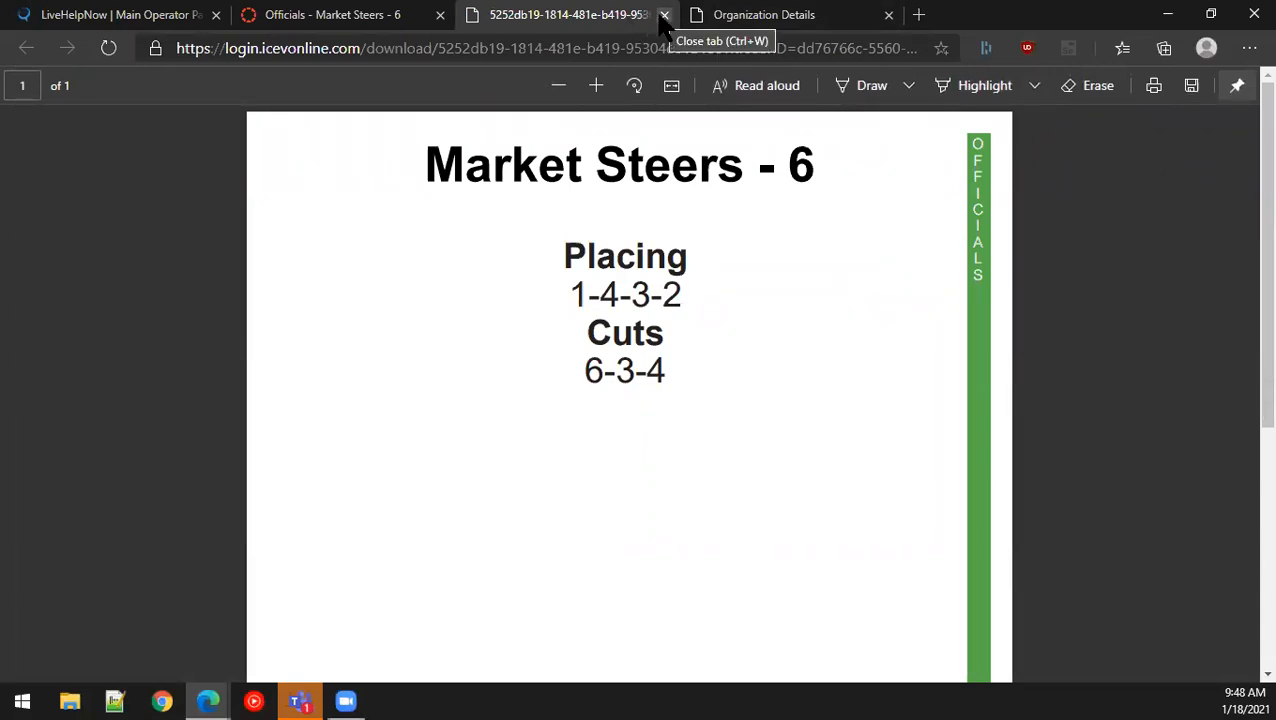
pyautogui.click(664, 14)
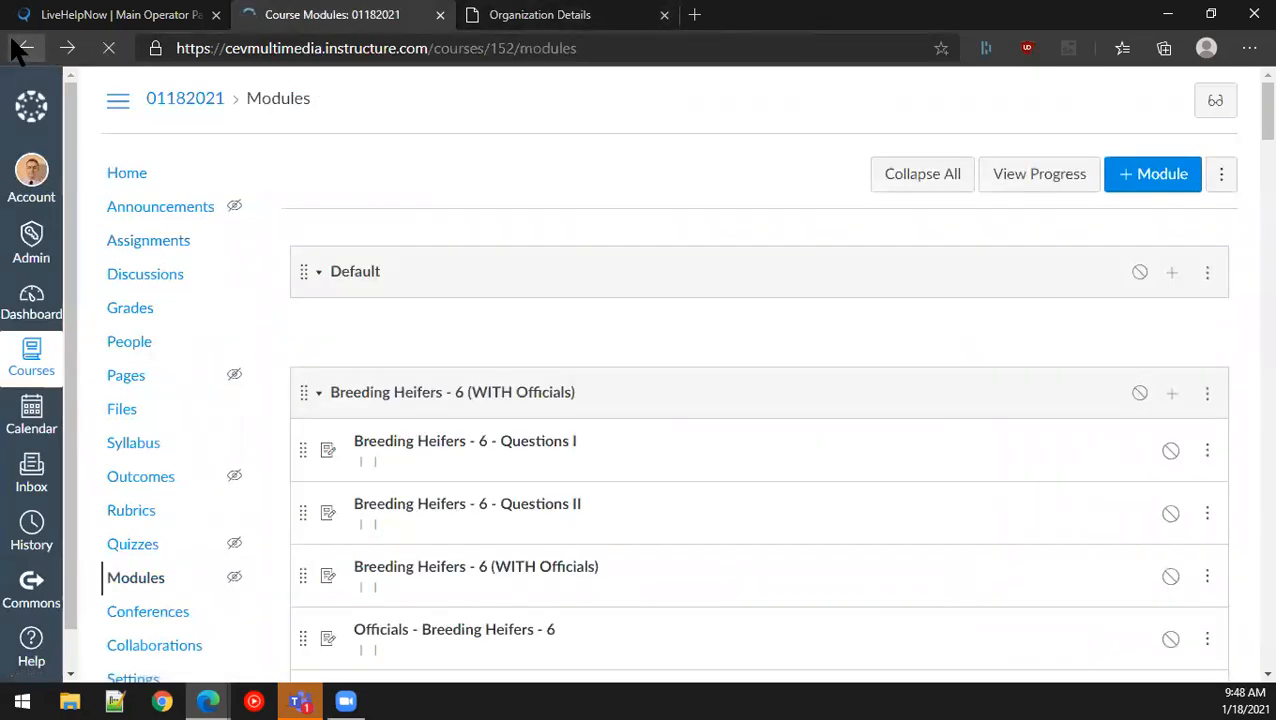
pyautogui.scroll(-3)
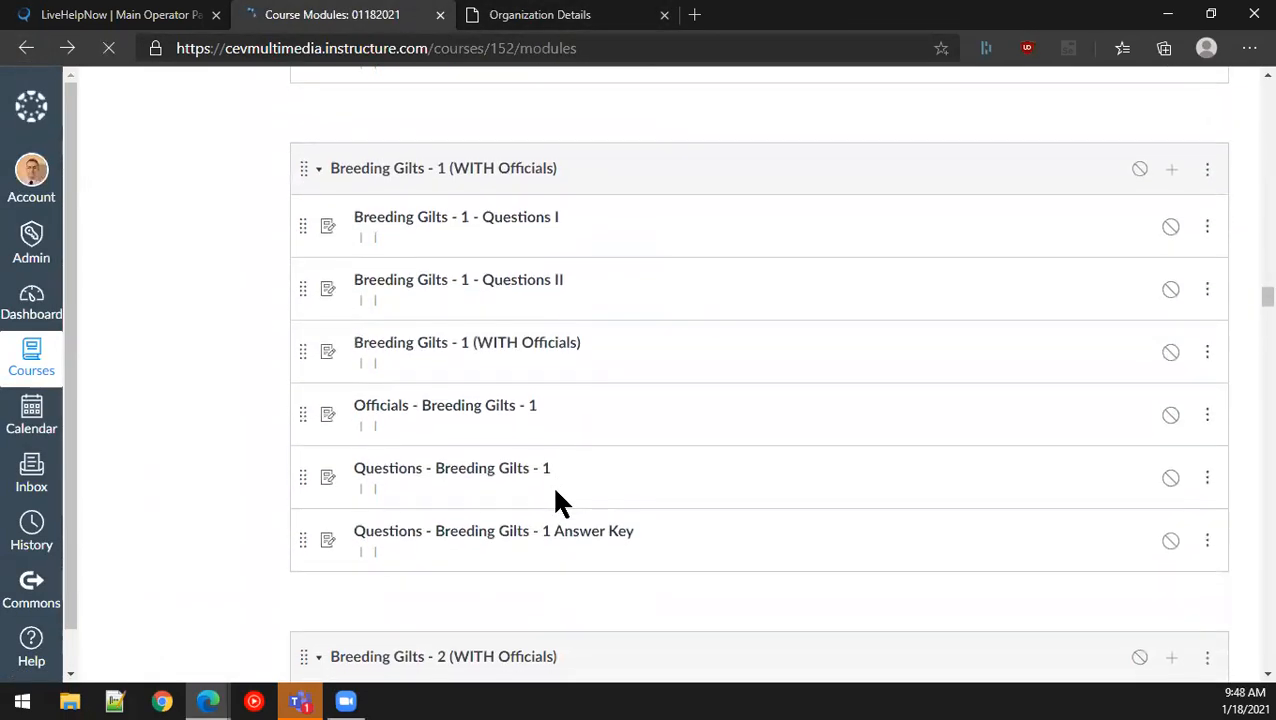
pyautogui.scroll(-3)
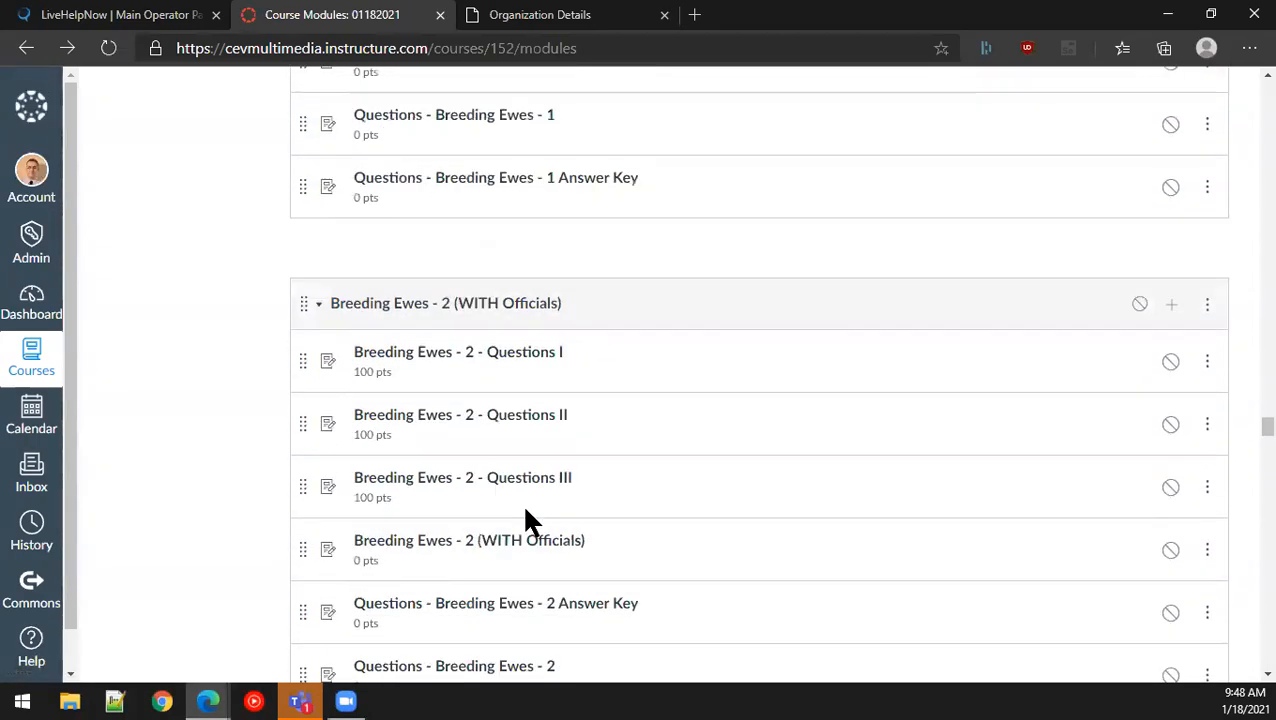
pyautogui.scroll(-3)
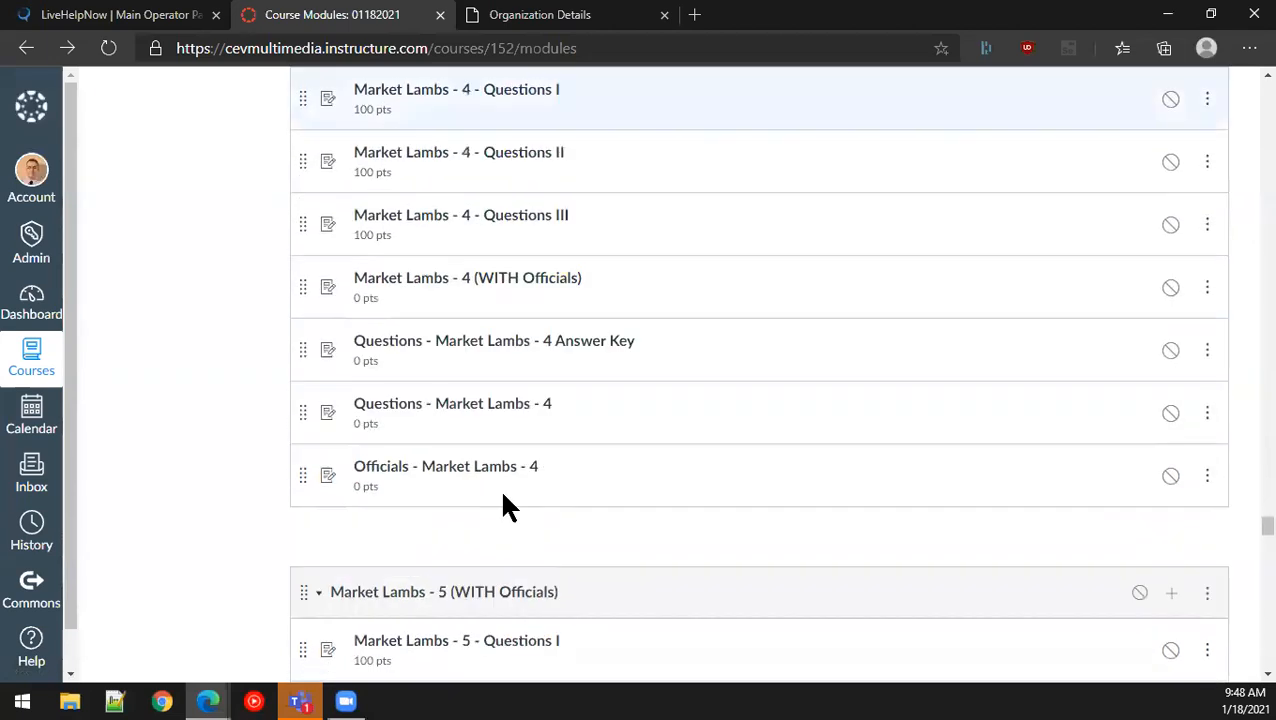
pyautogui.scroll(-3)
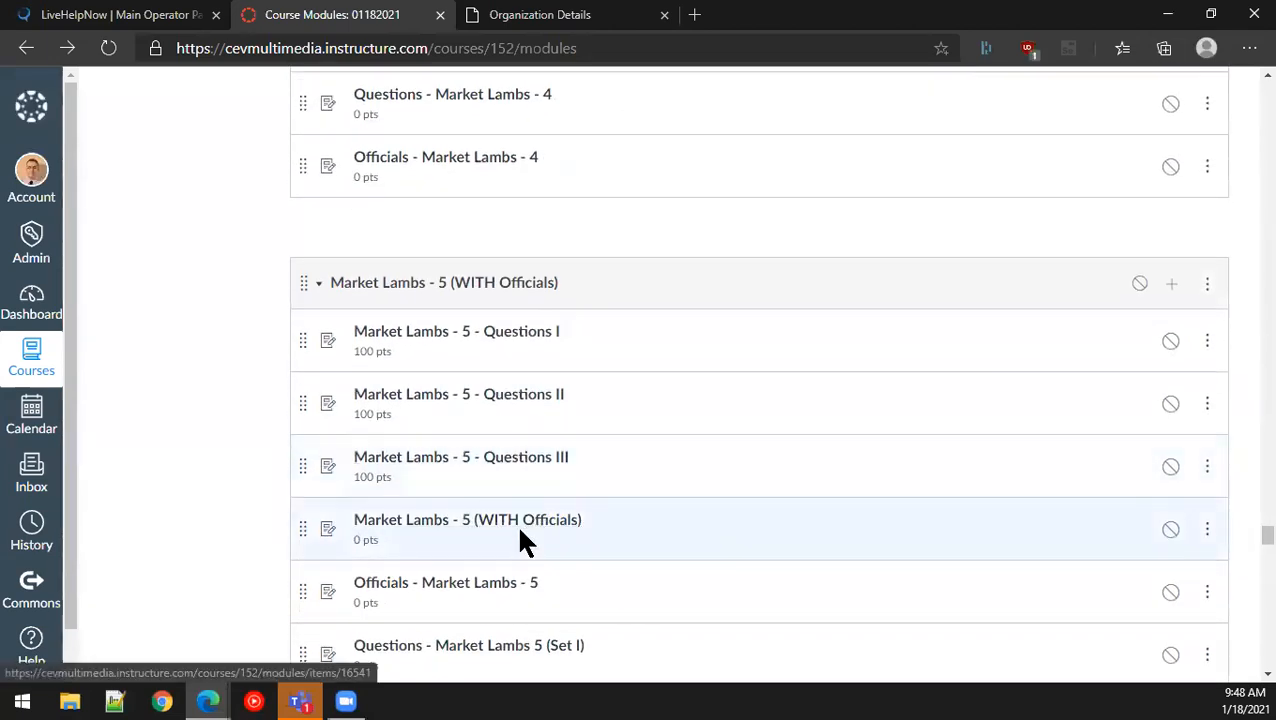
pyautogui.moveTo(615, 473)
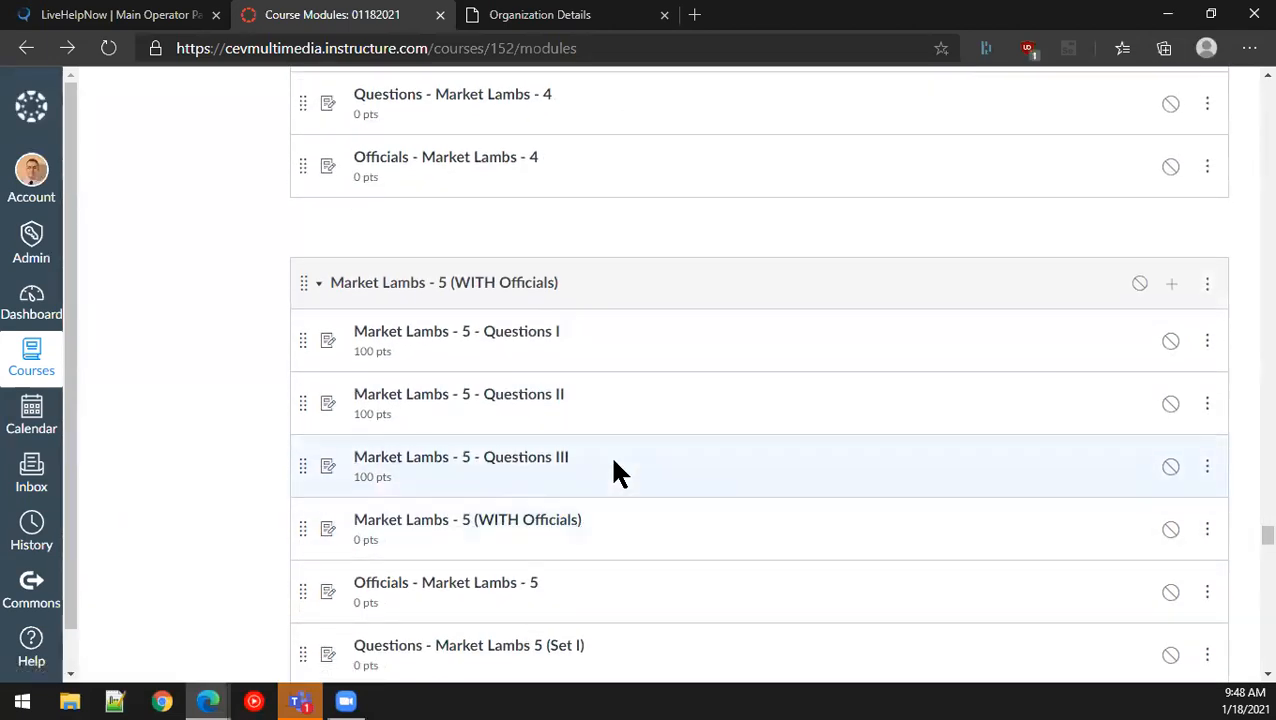